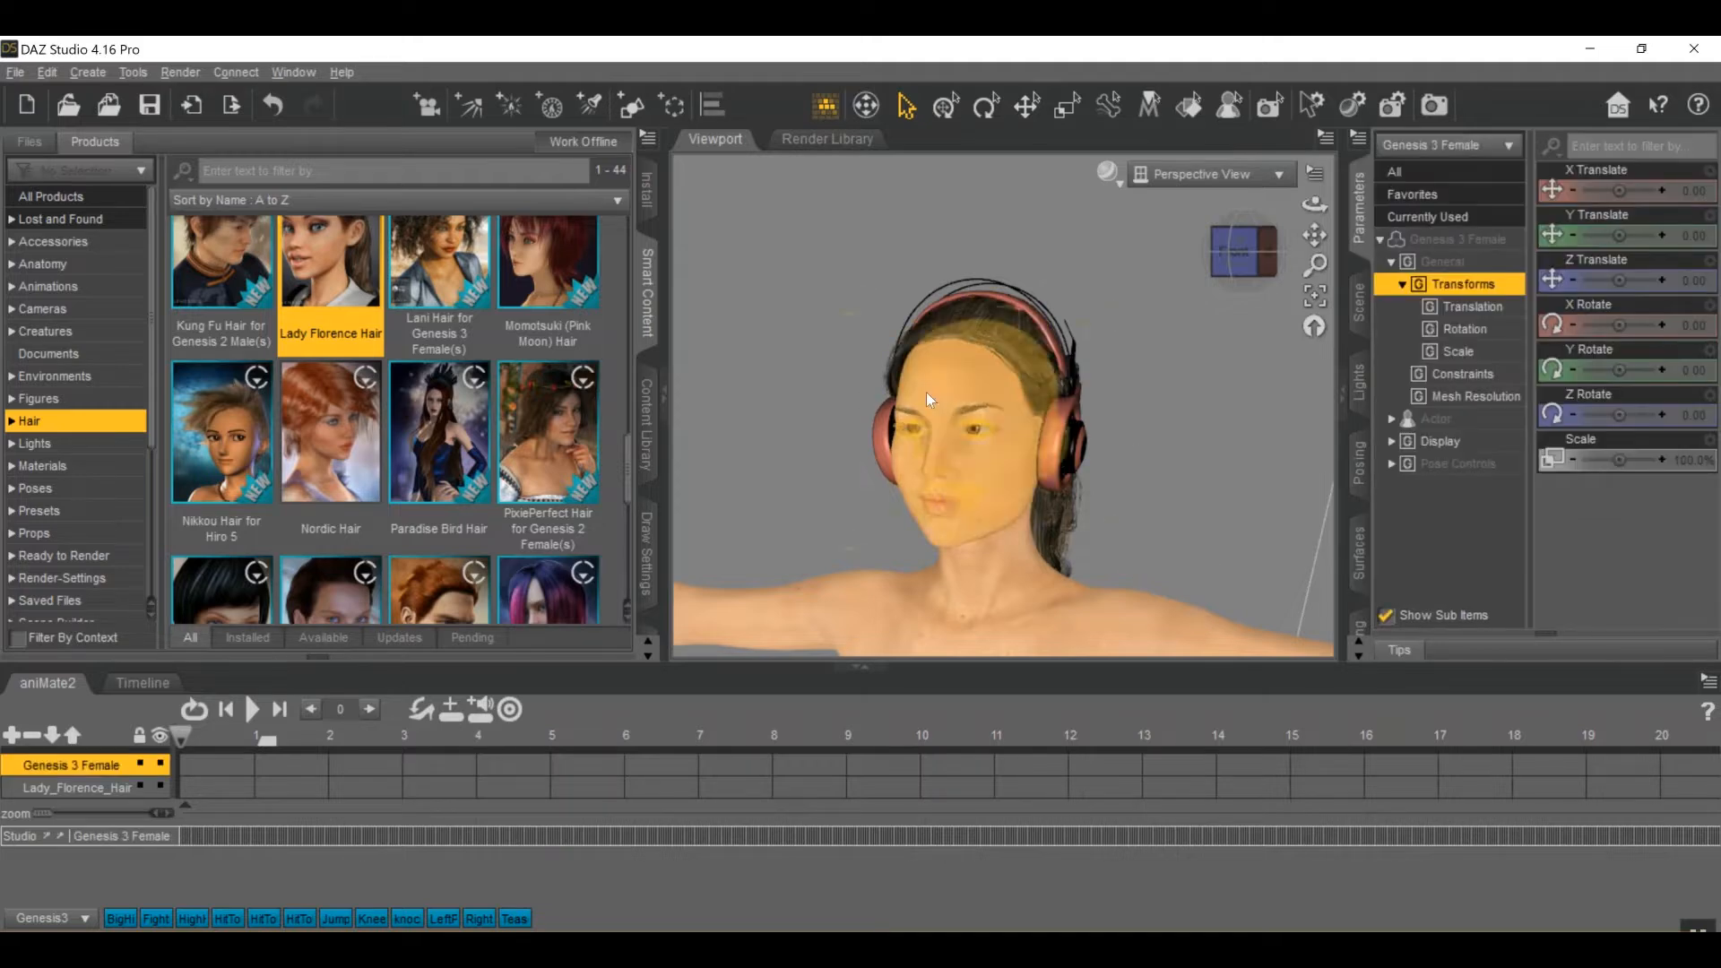
mouse_move(1044, 445)
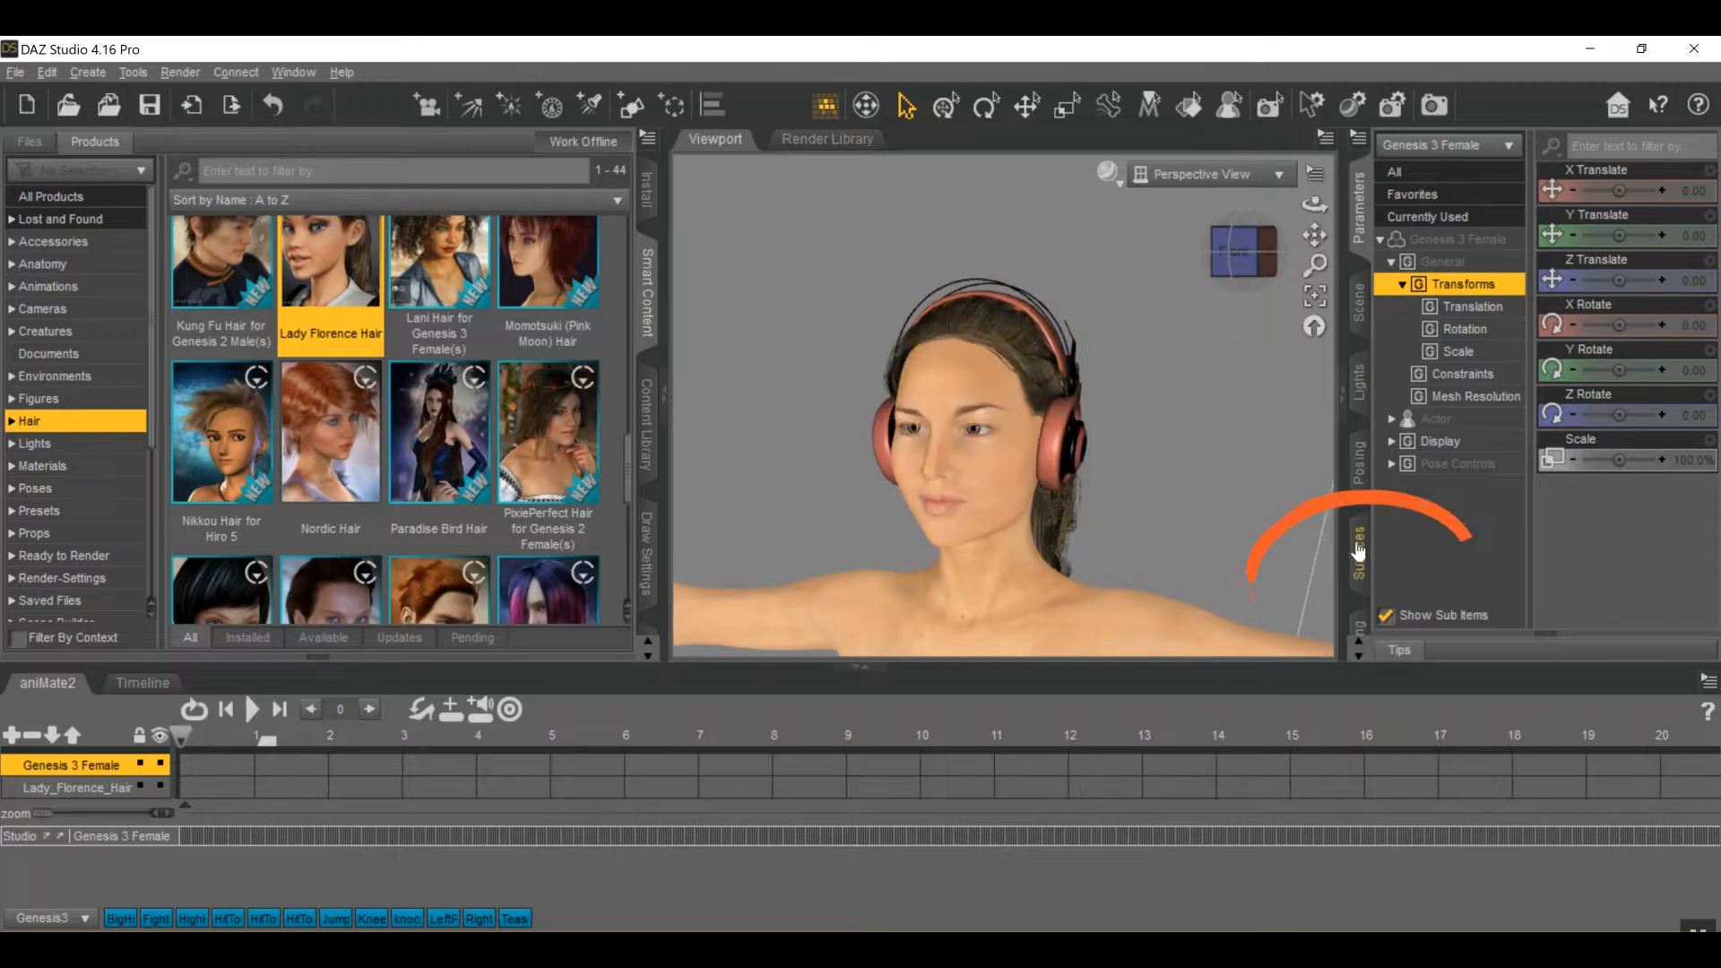
- Select Template 1 in the figure's Surfaces tab and expand all of its material groups
click(1359, 550)
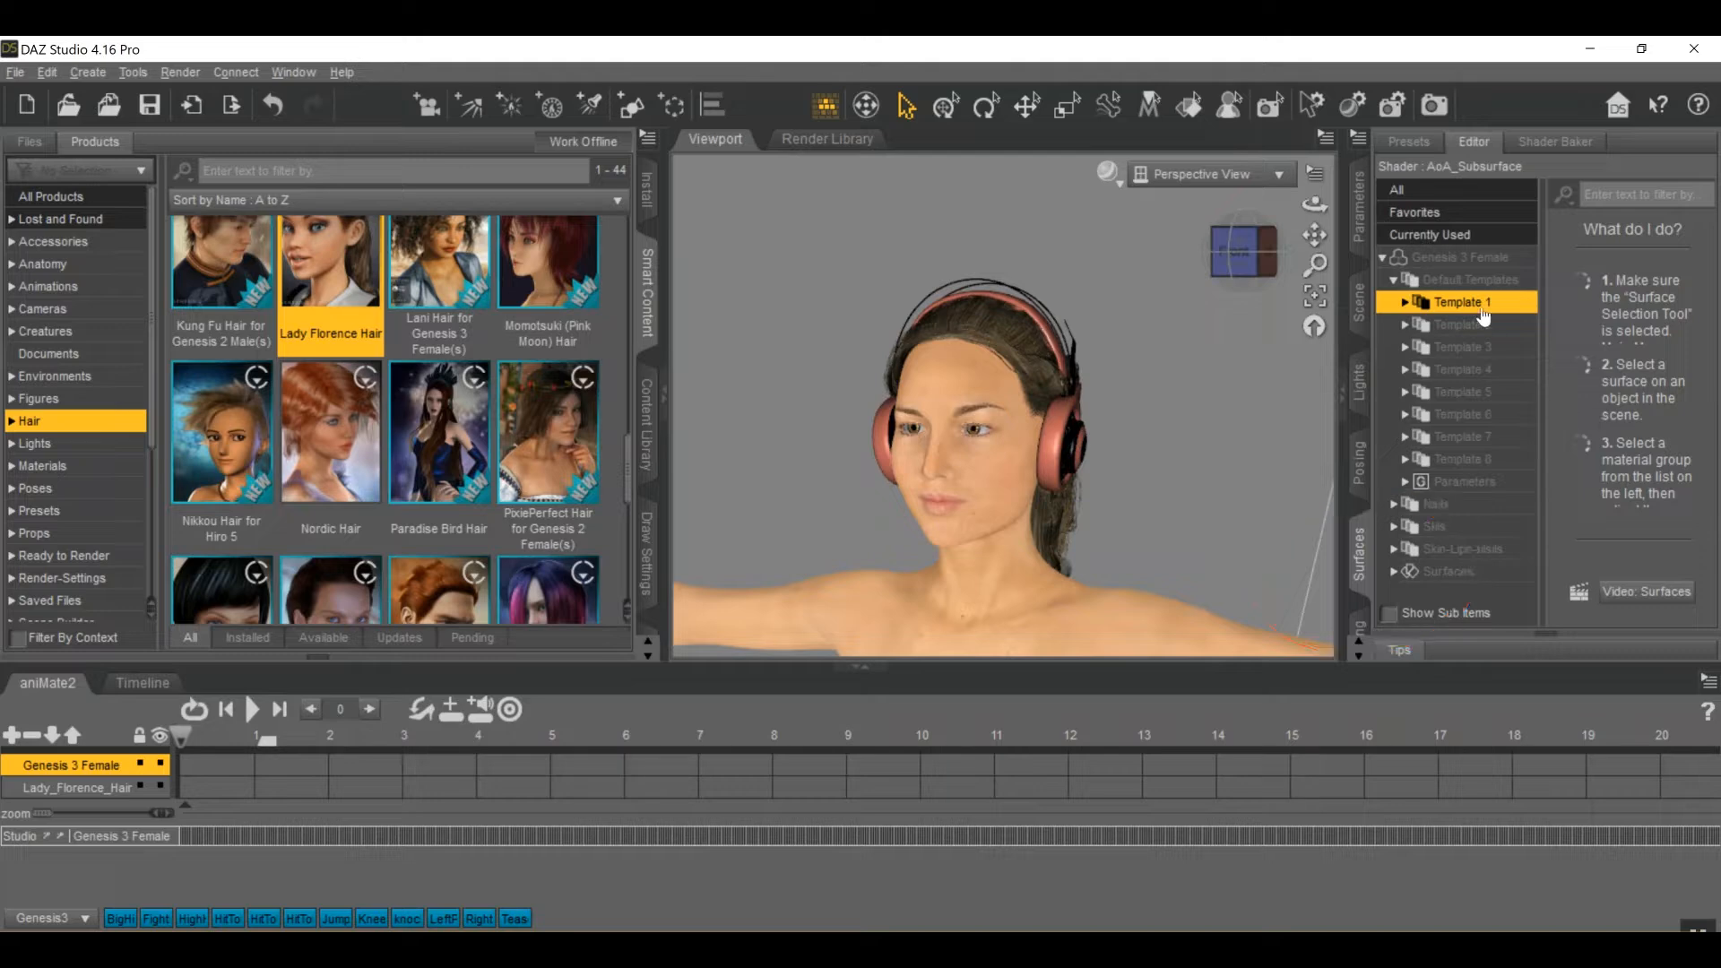
mouse_move(1557, 292)
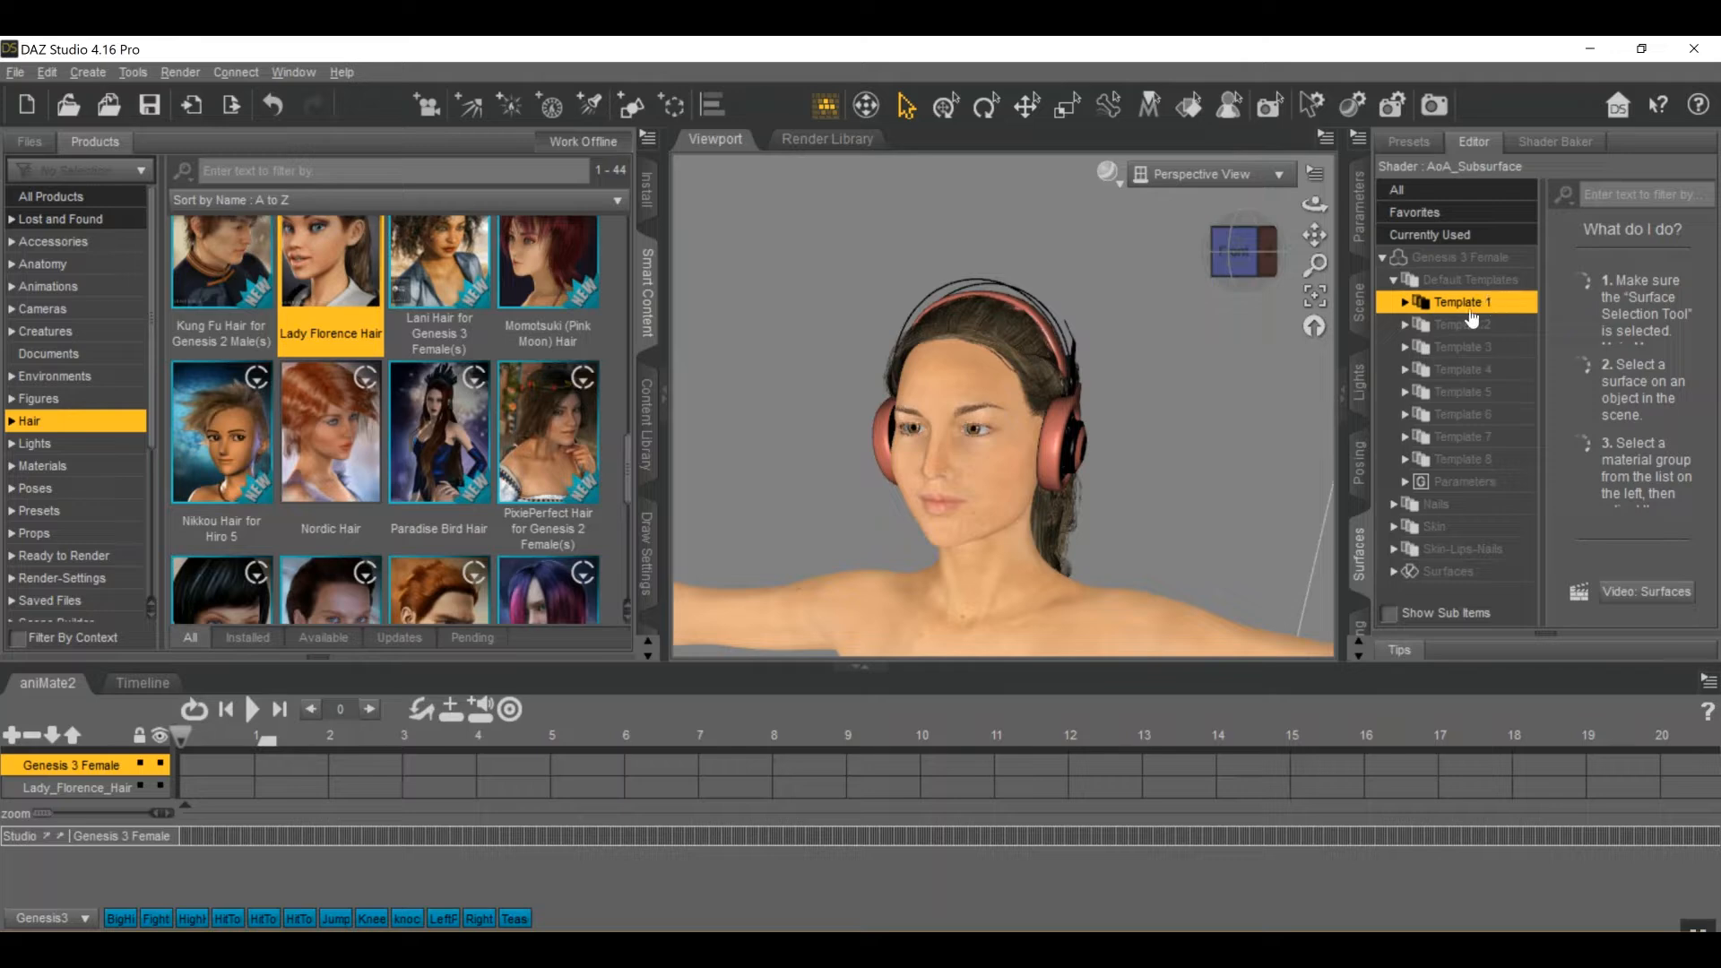
click(1465, 302)
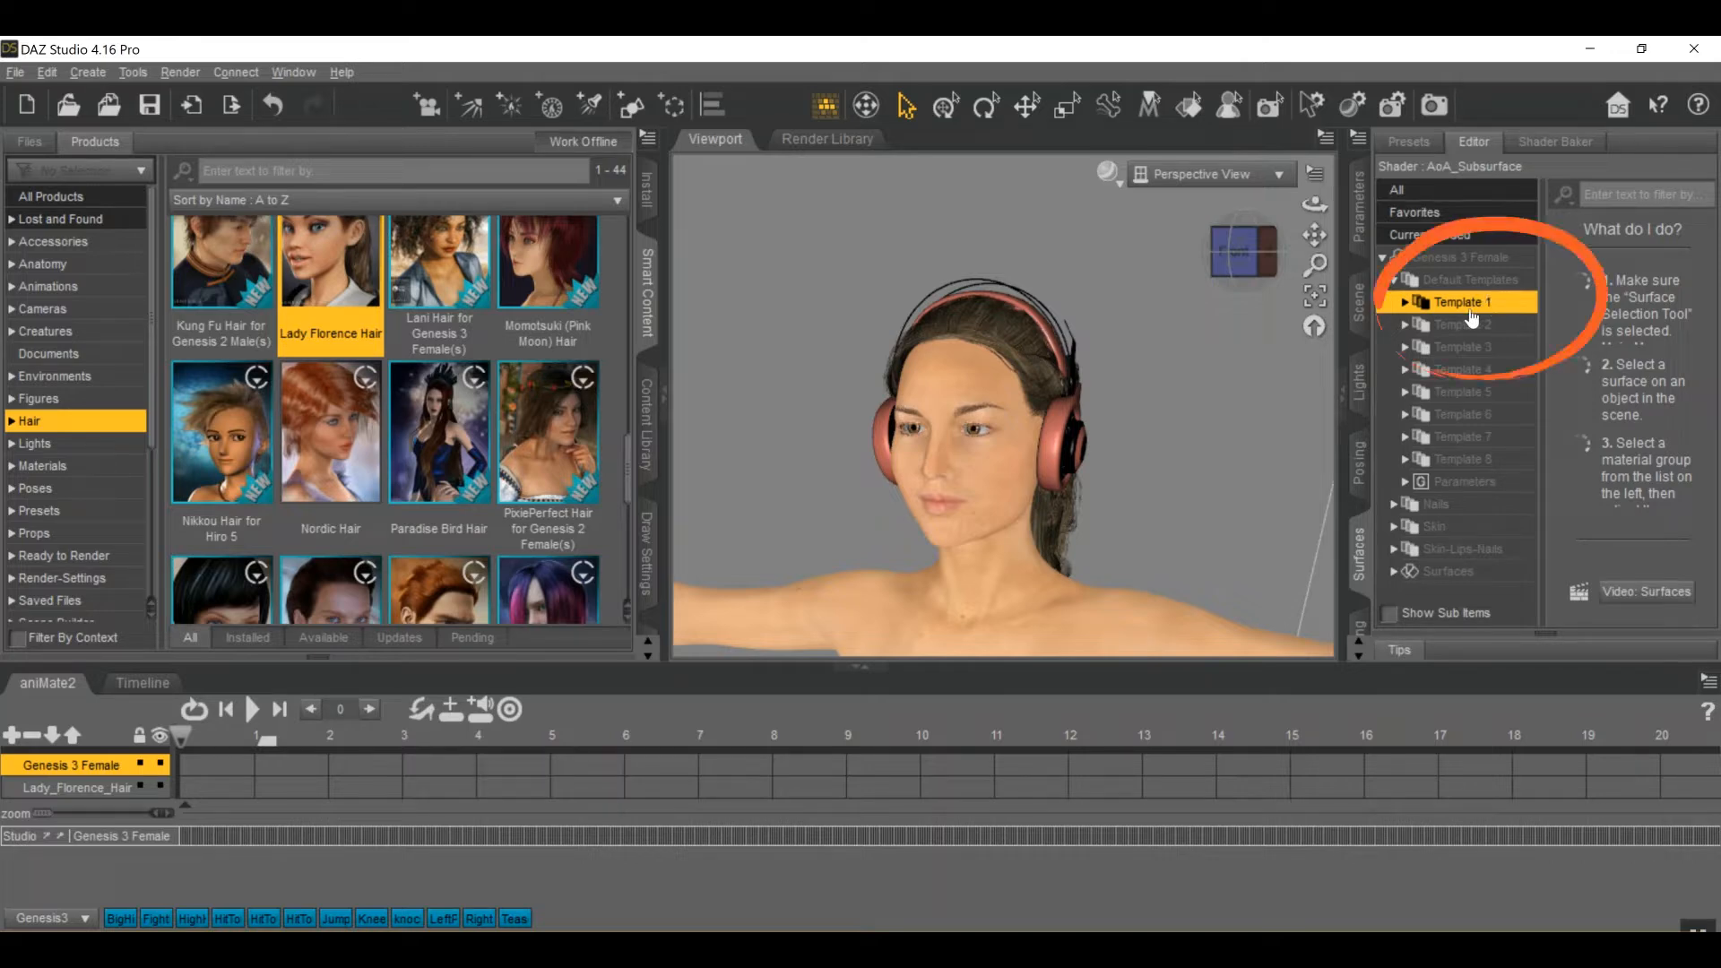
right_click(1473, 302)
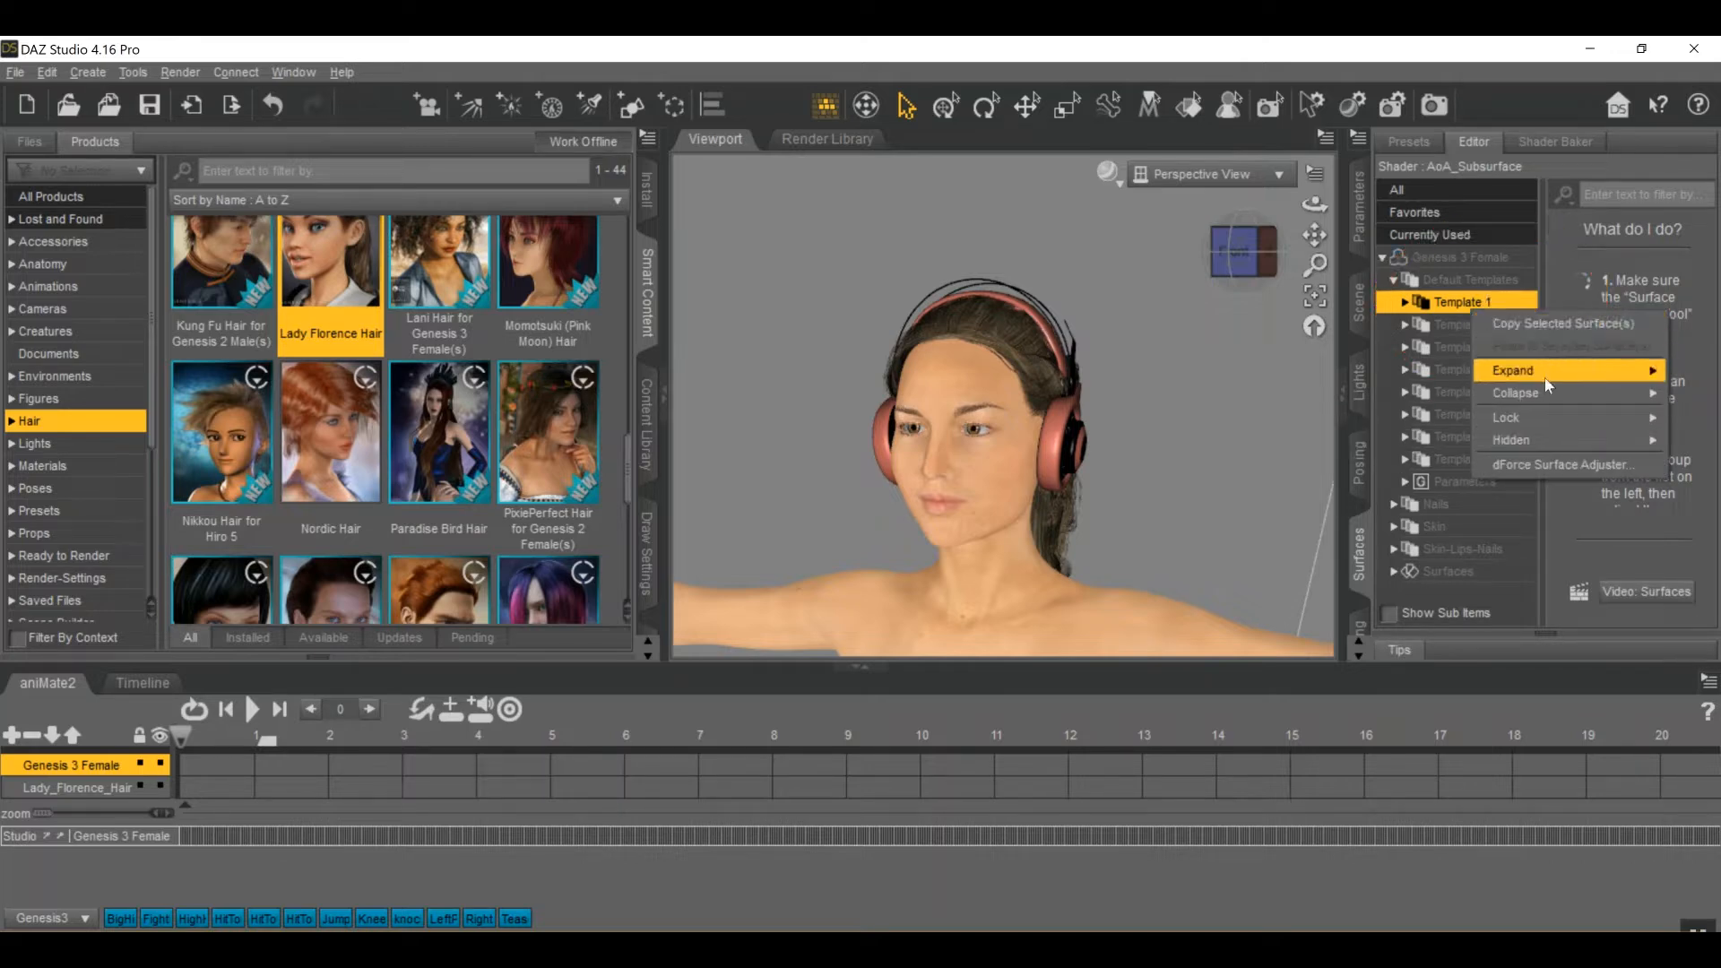
mouse_move(1546, 371)
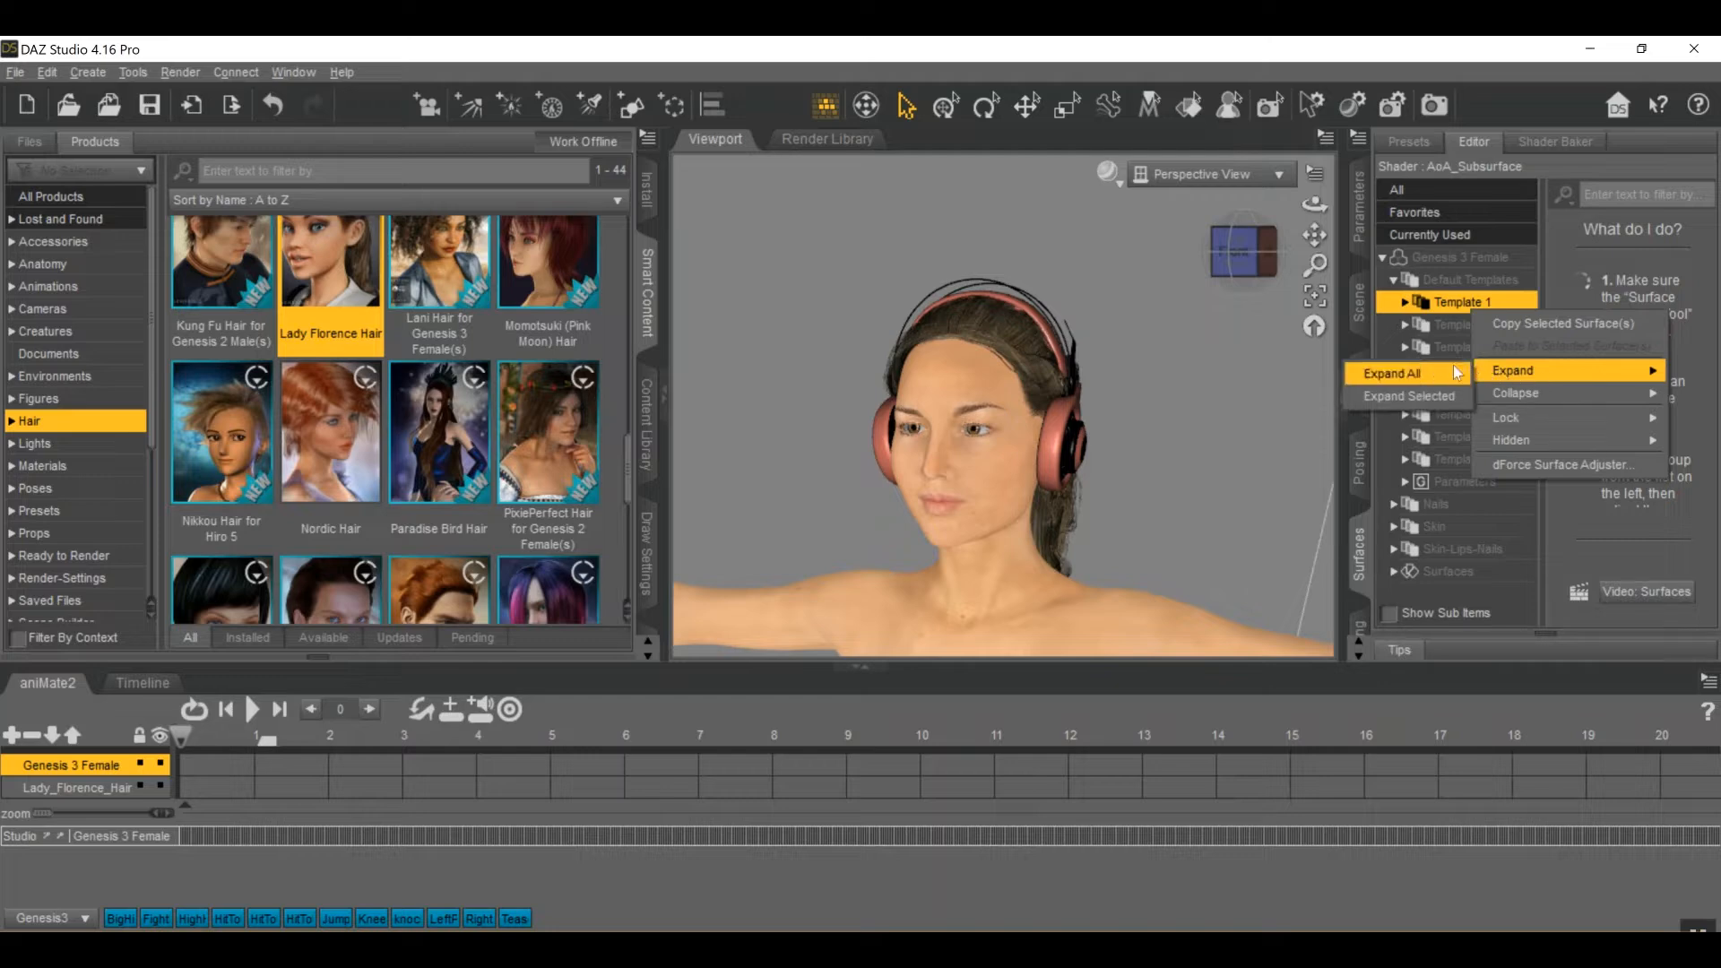
click(1515, 371)
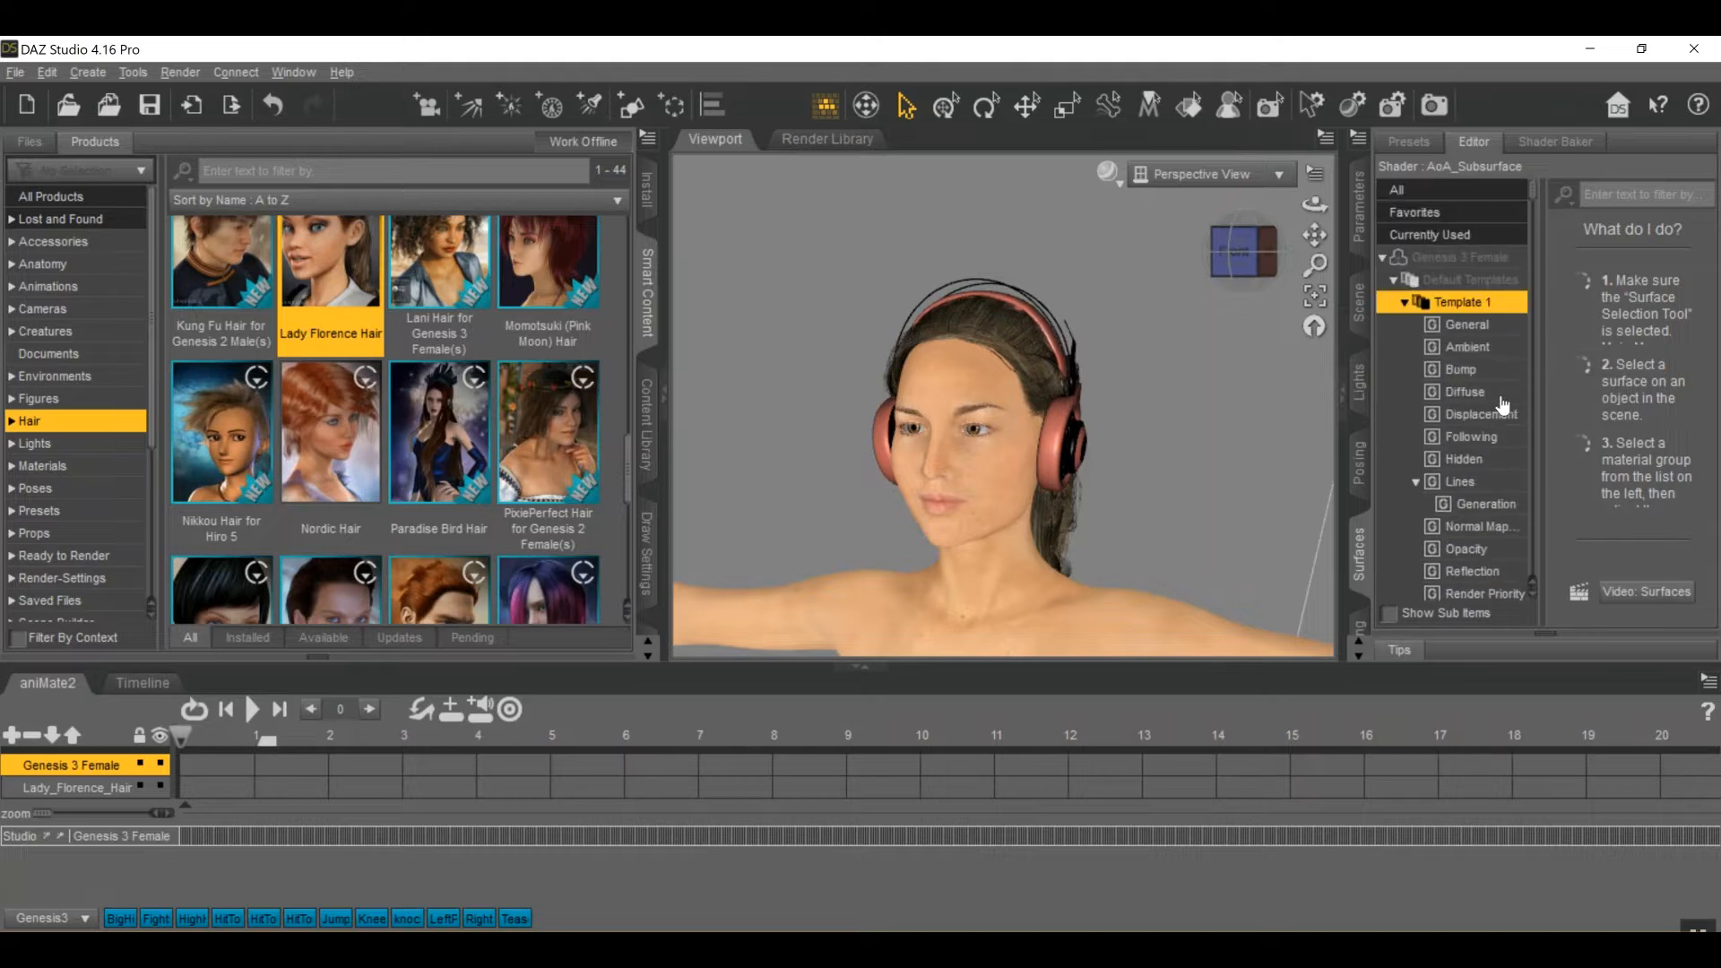
mouse_move(1477, 399)
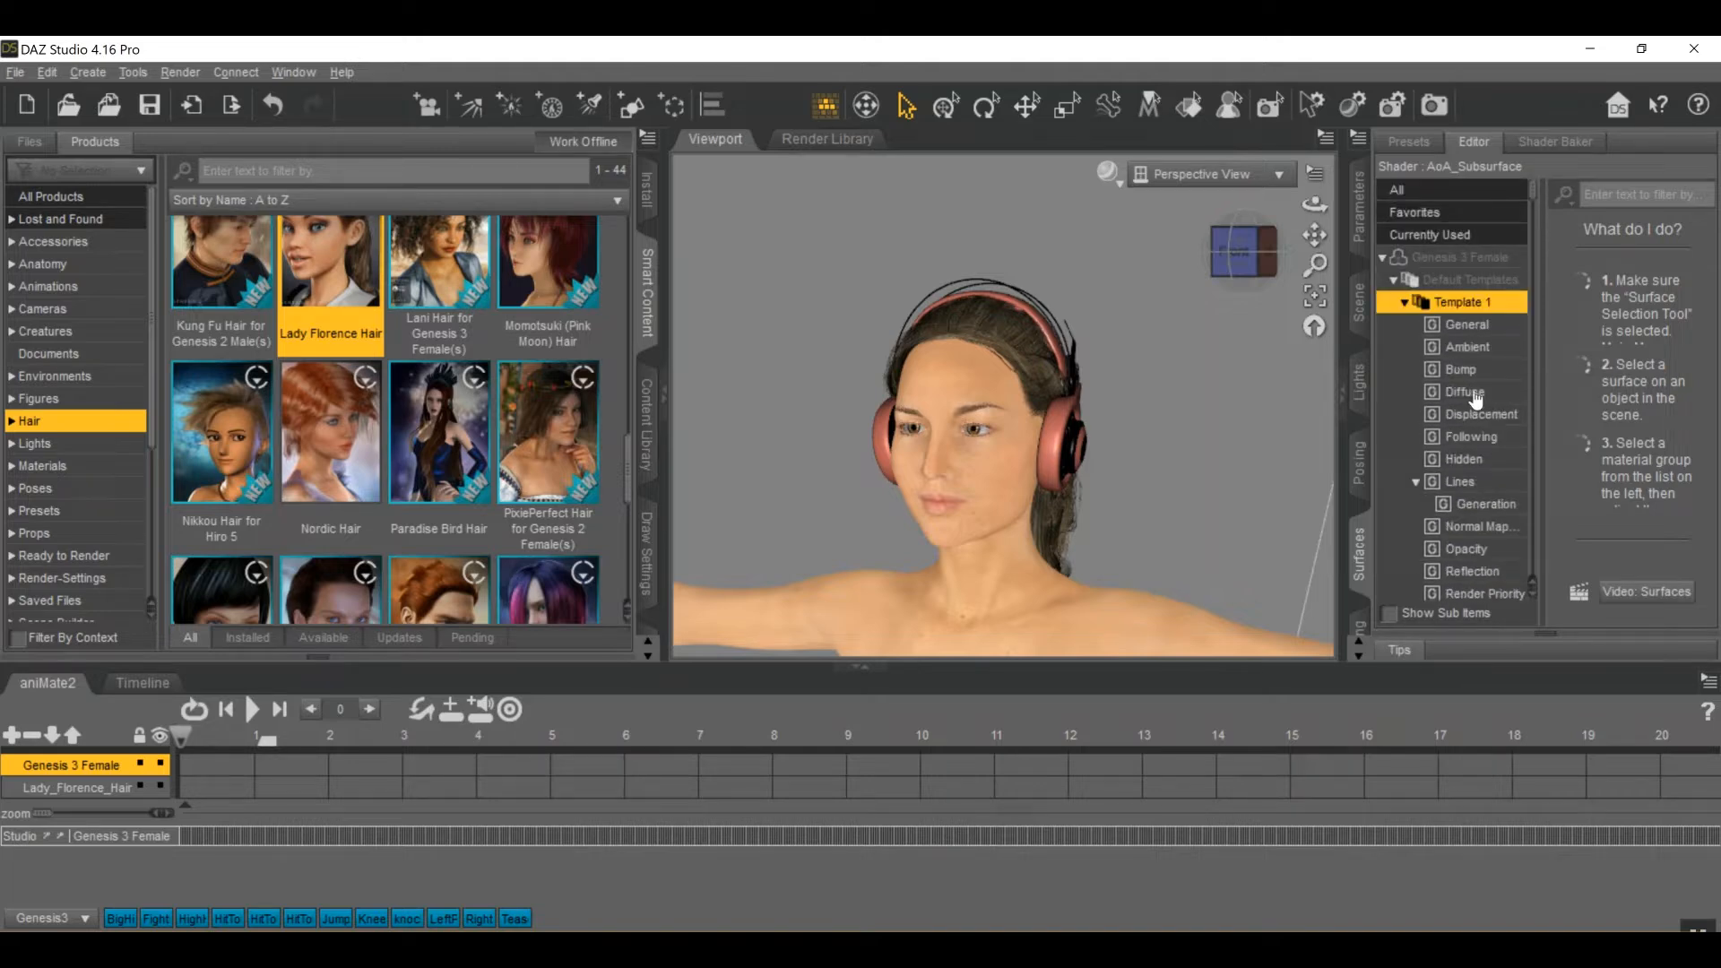
- Inspect Template 1's Diffuse, Bump, Lines and Opacity properties, finishing back on Diffuse
click(1461, 392)
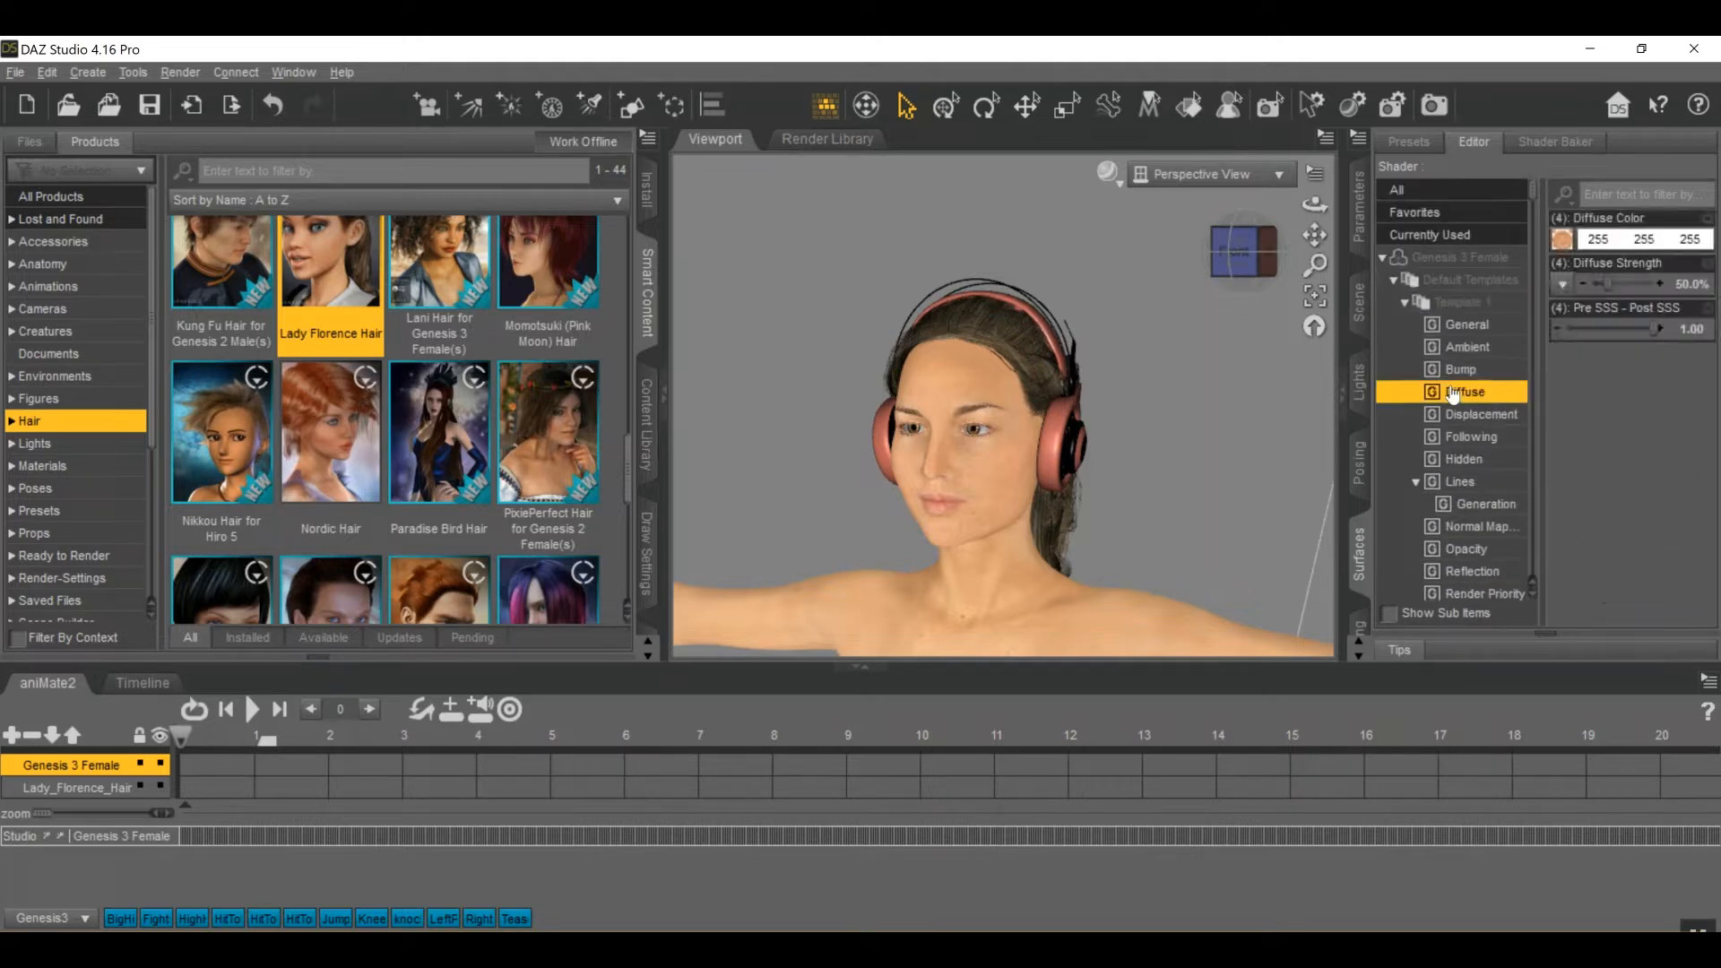
click(1460, 369)
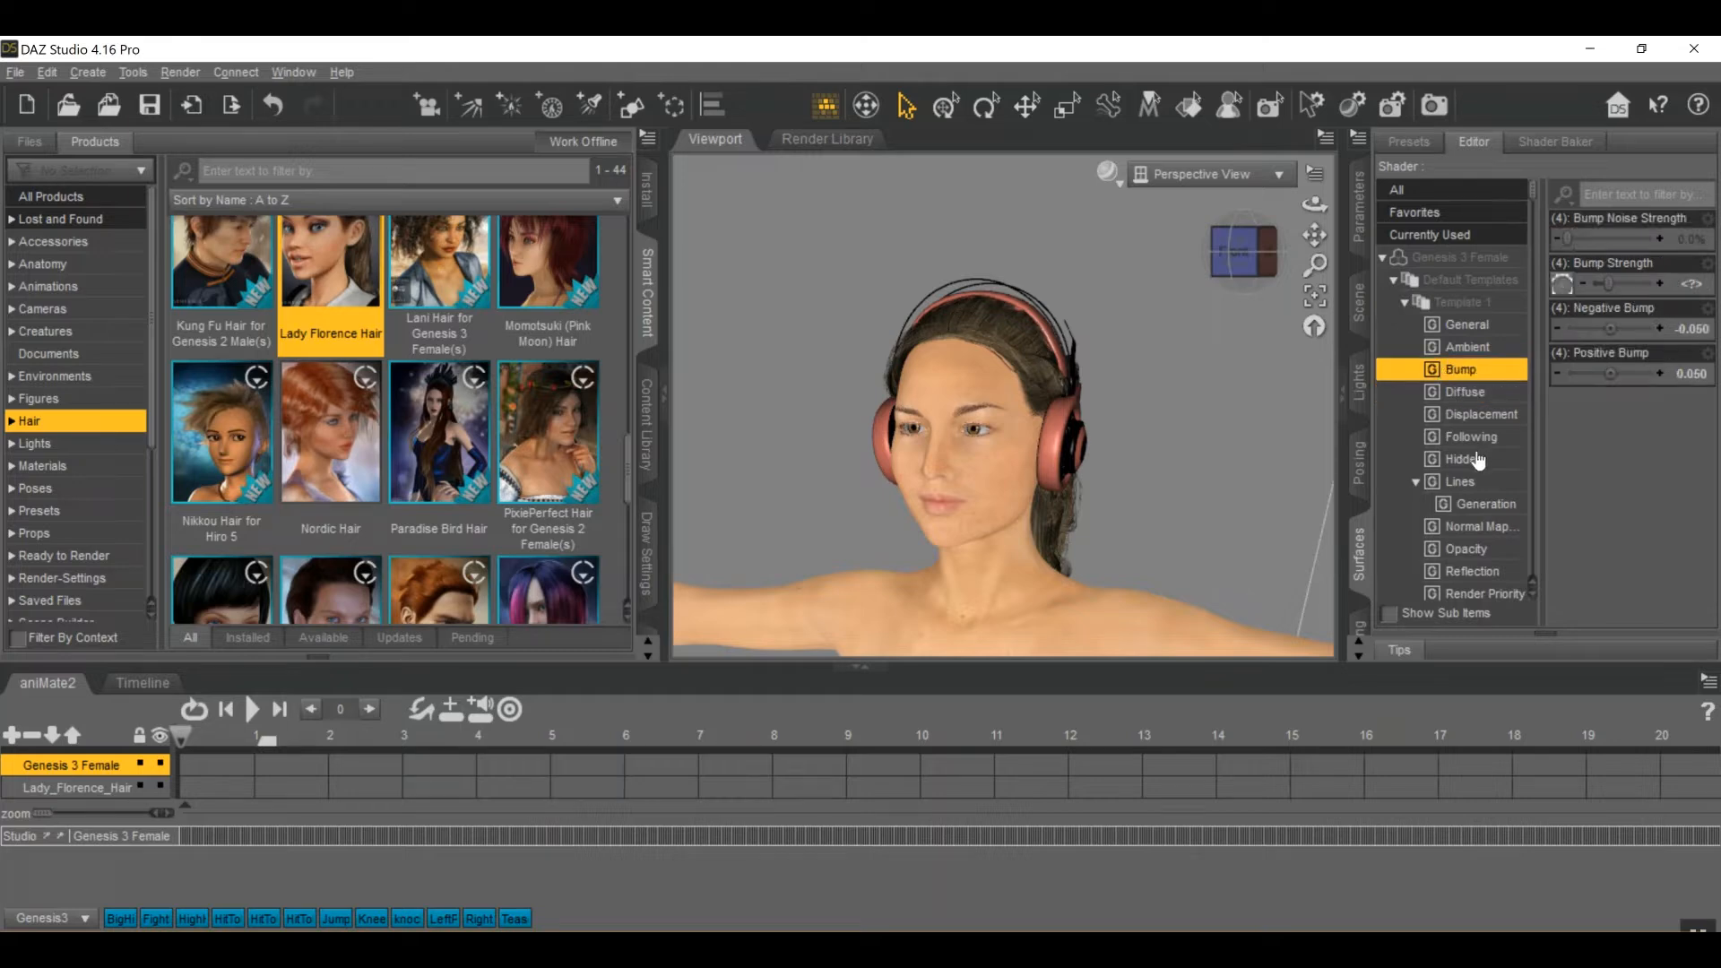
click(1458, 482)
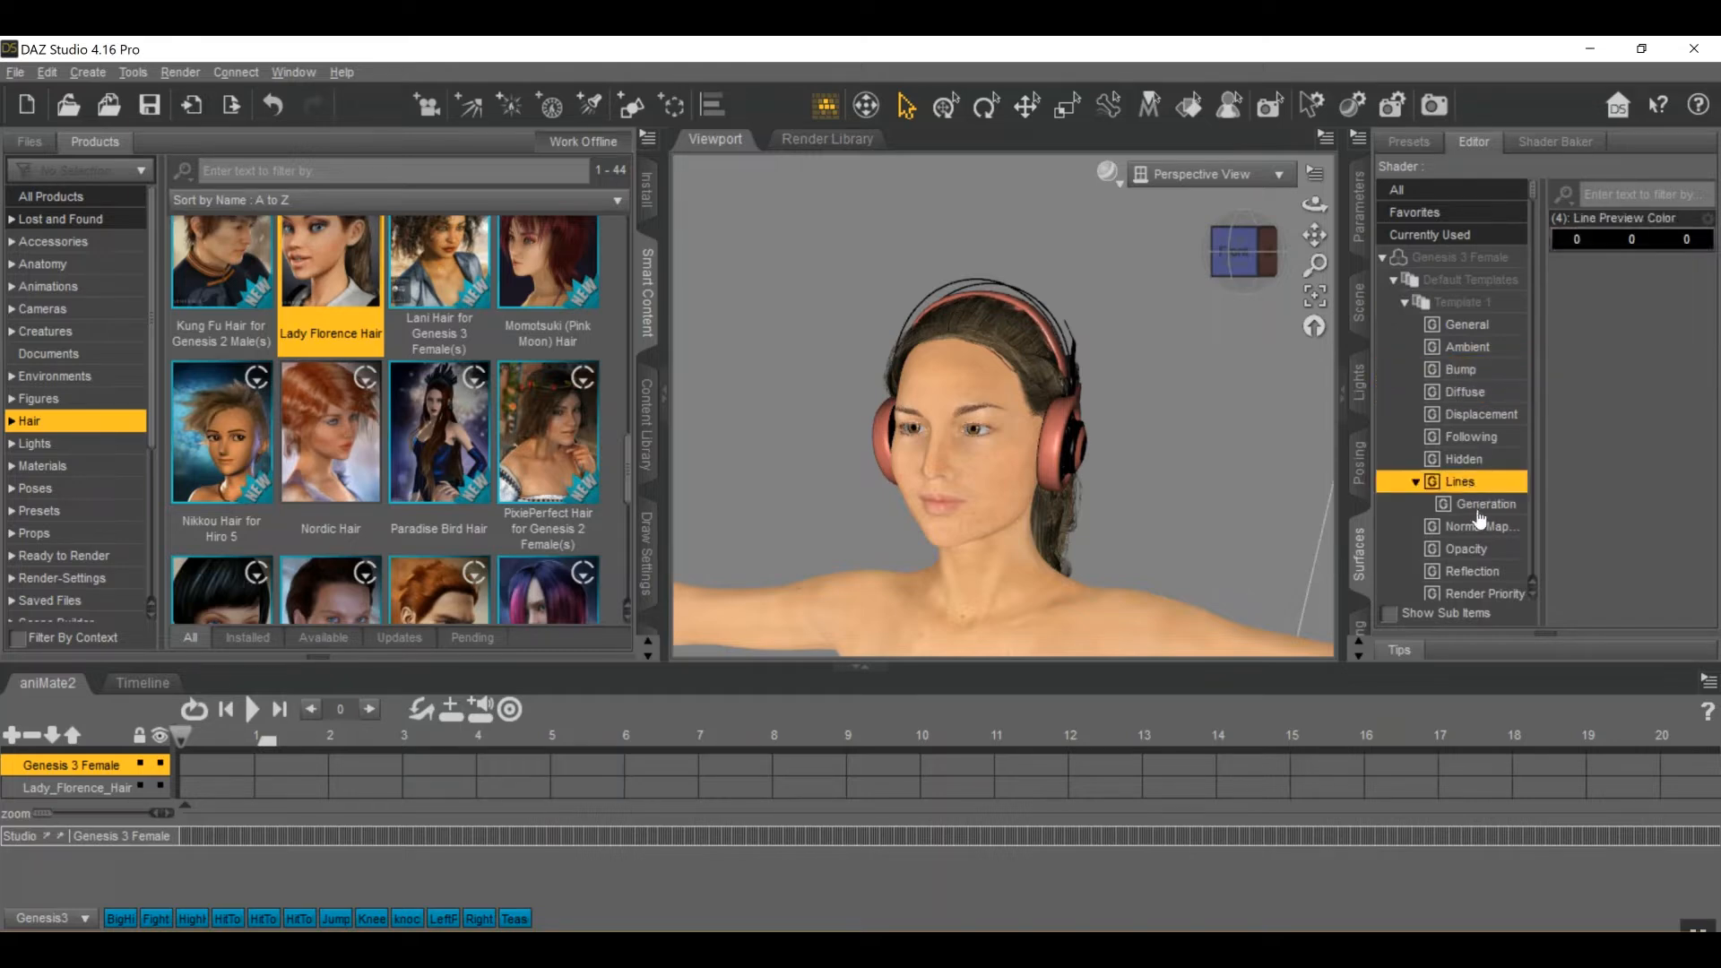
click(1466, 548)
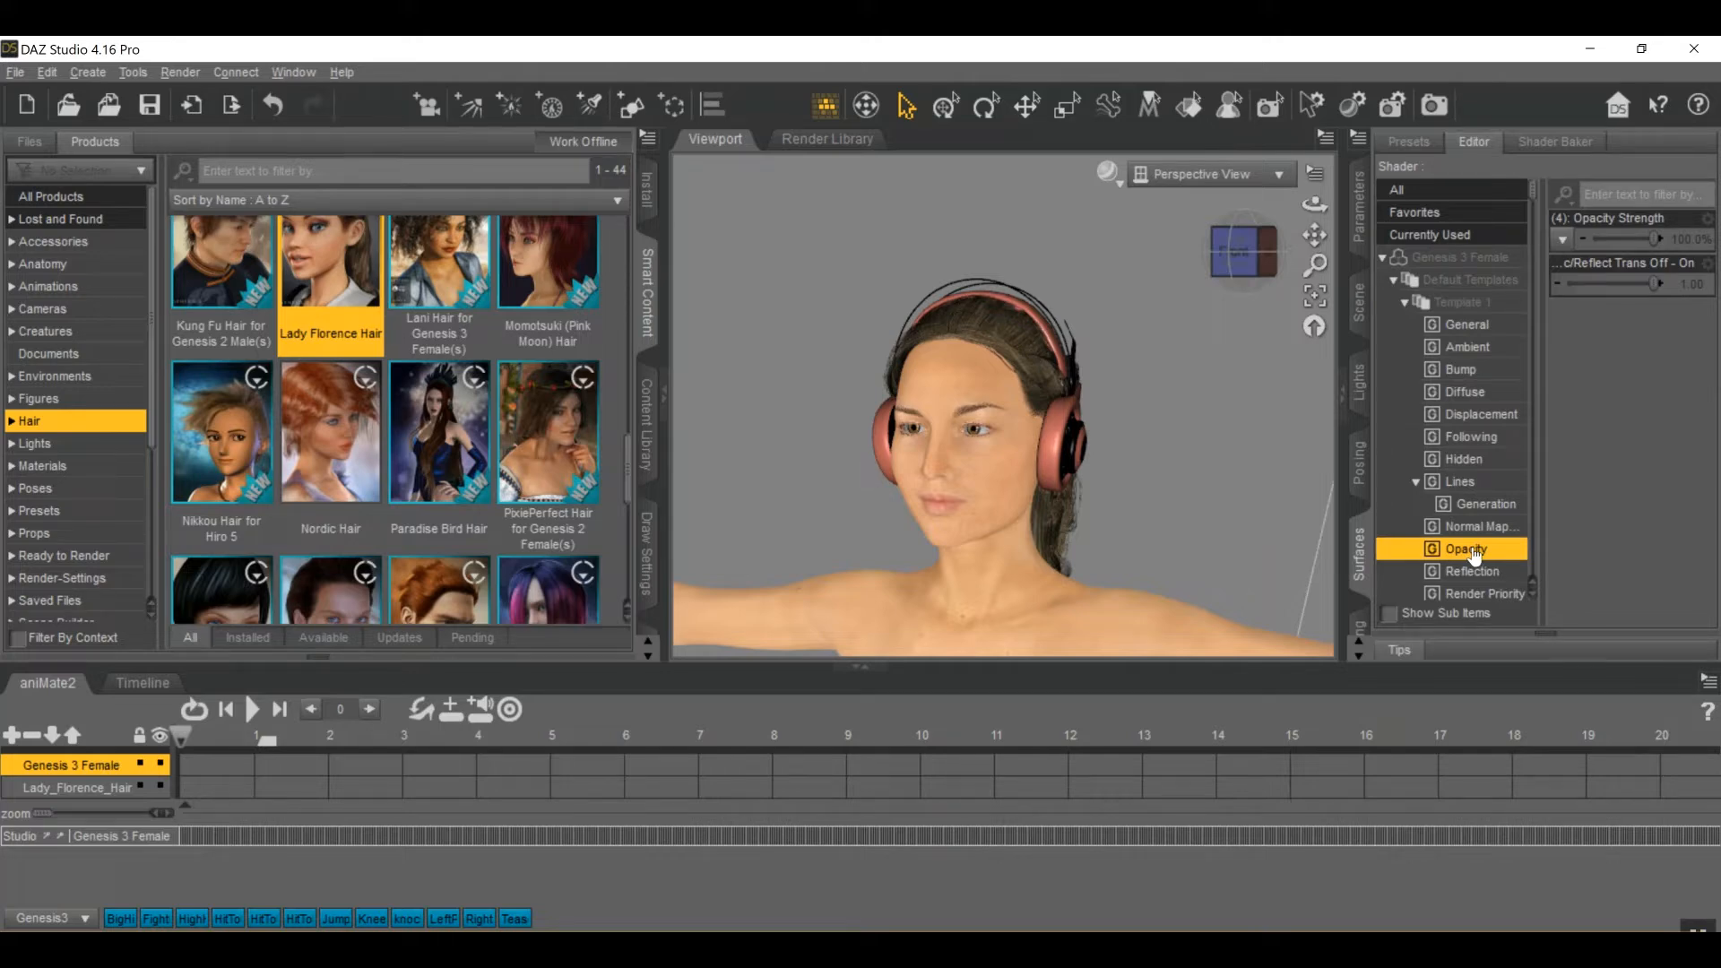
click(1462, 392)
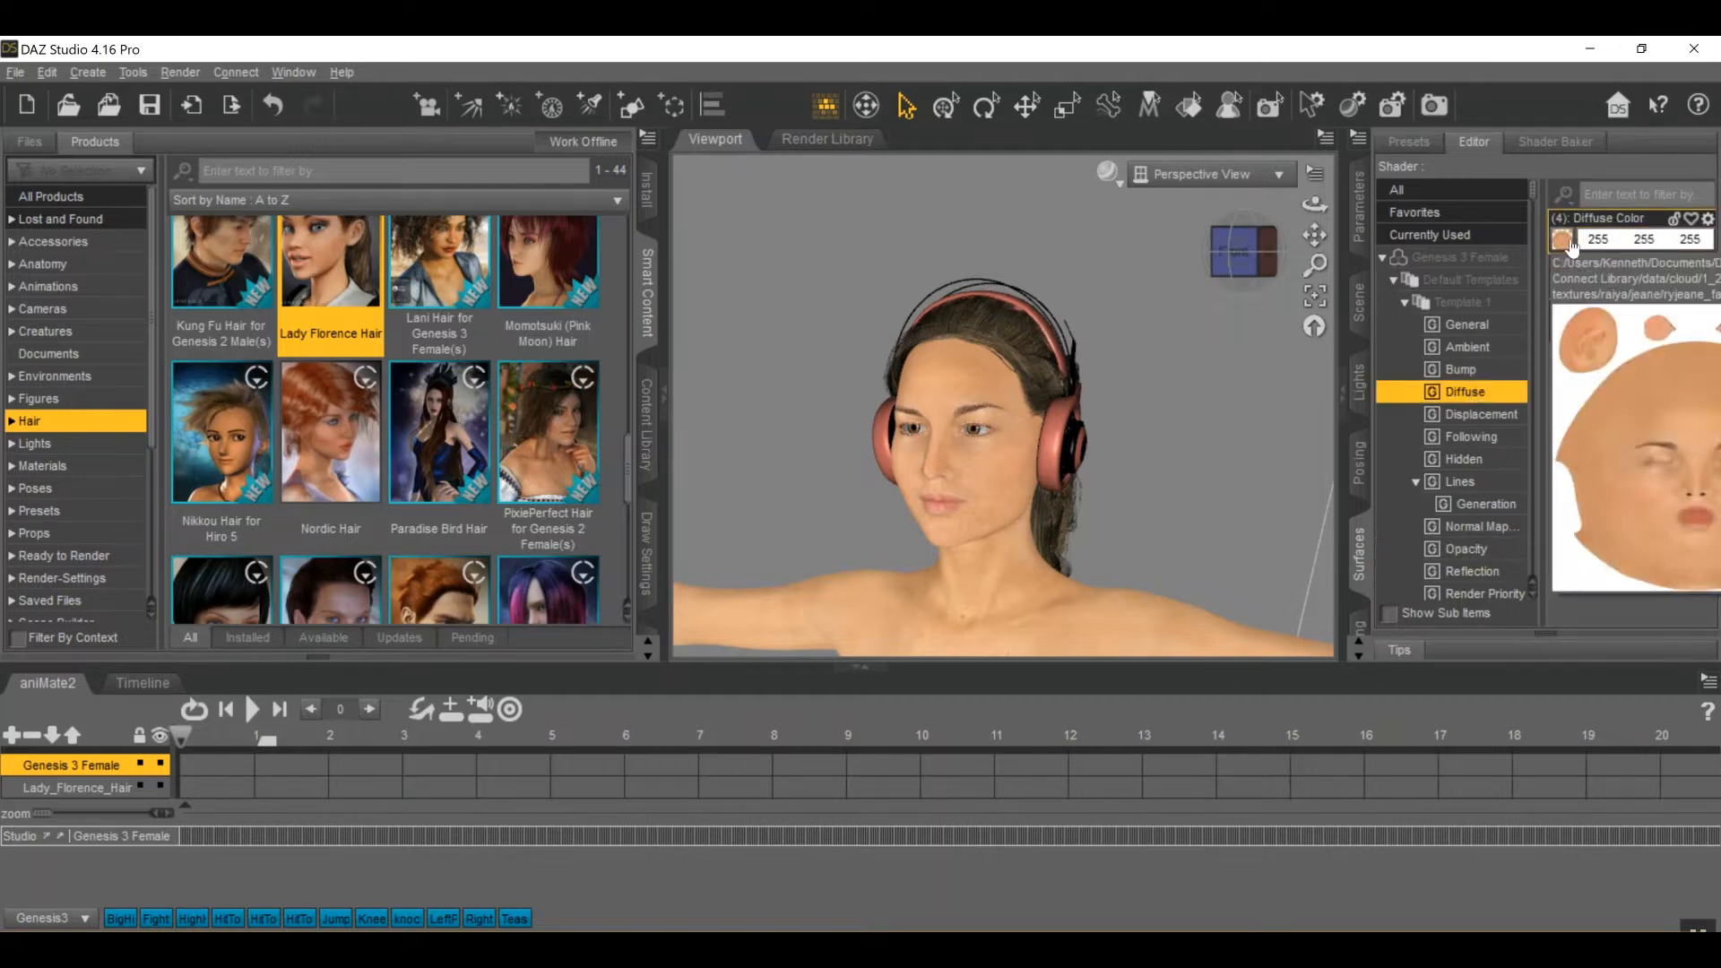
- Load a face texture from the Genesis3F folder onto Diffuse Color, then select the headphones
click(1562, 239)
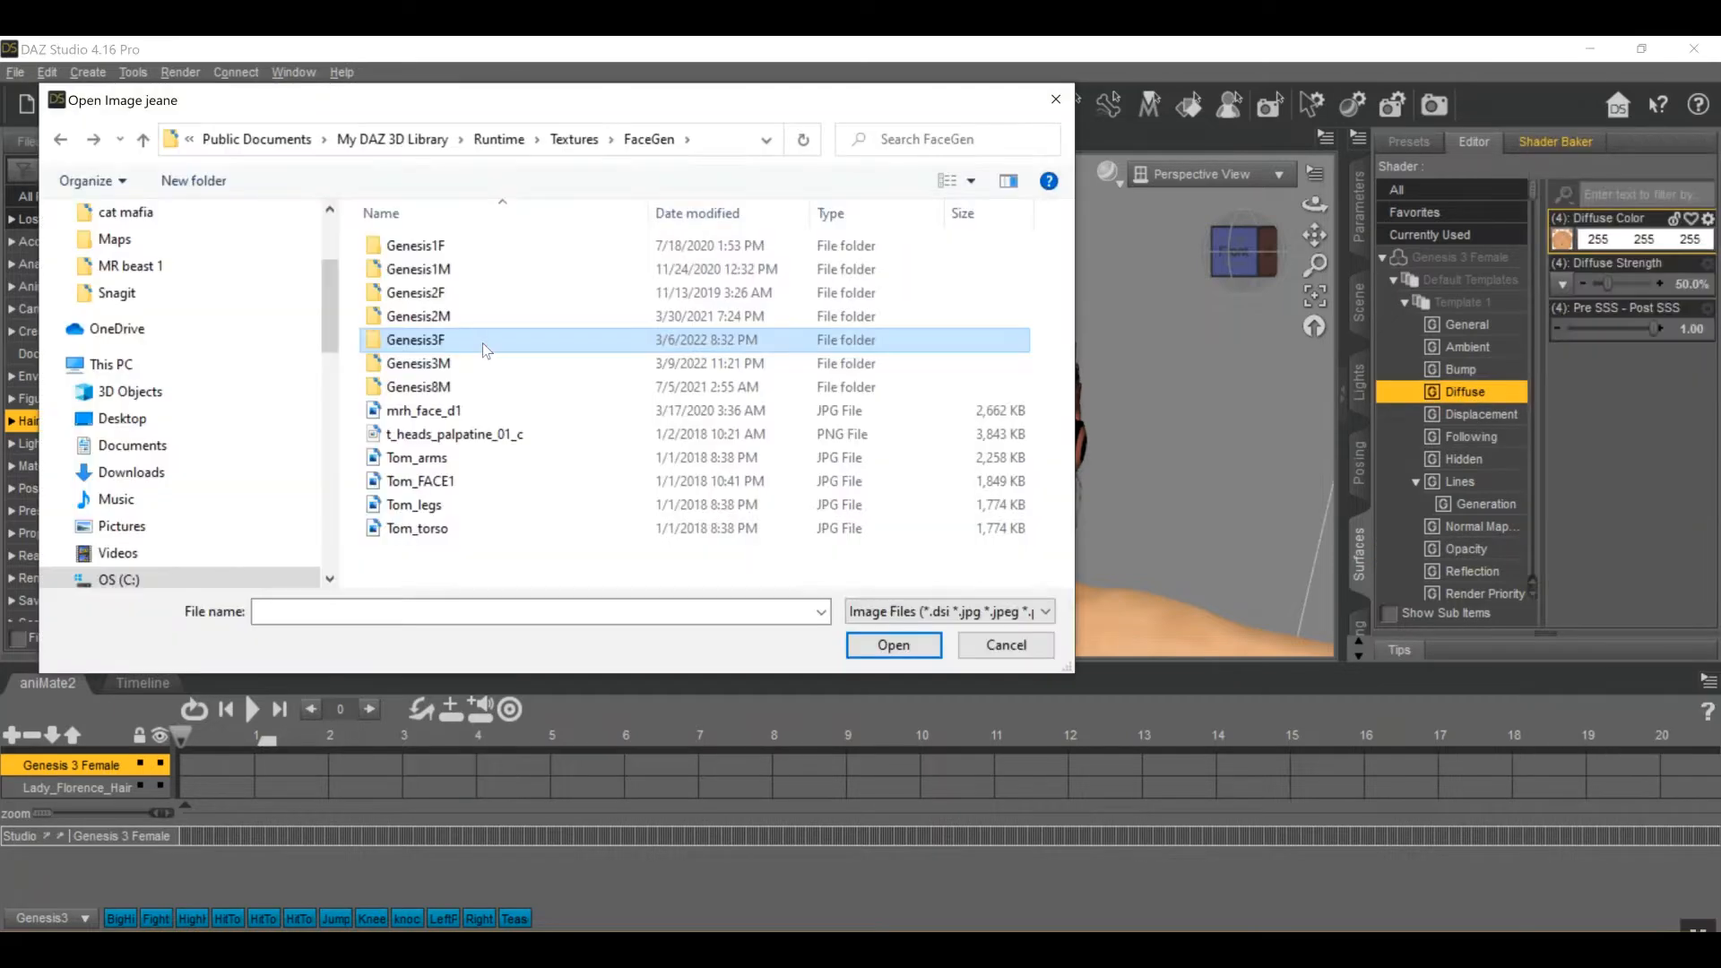
double_click(415, 339)
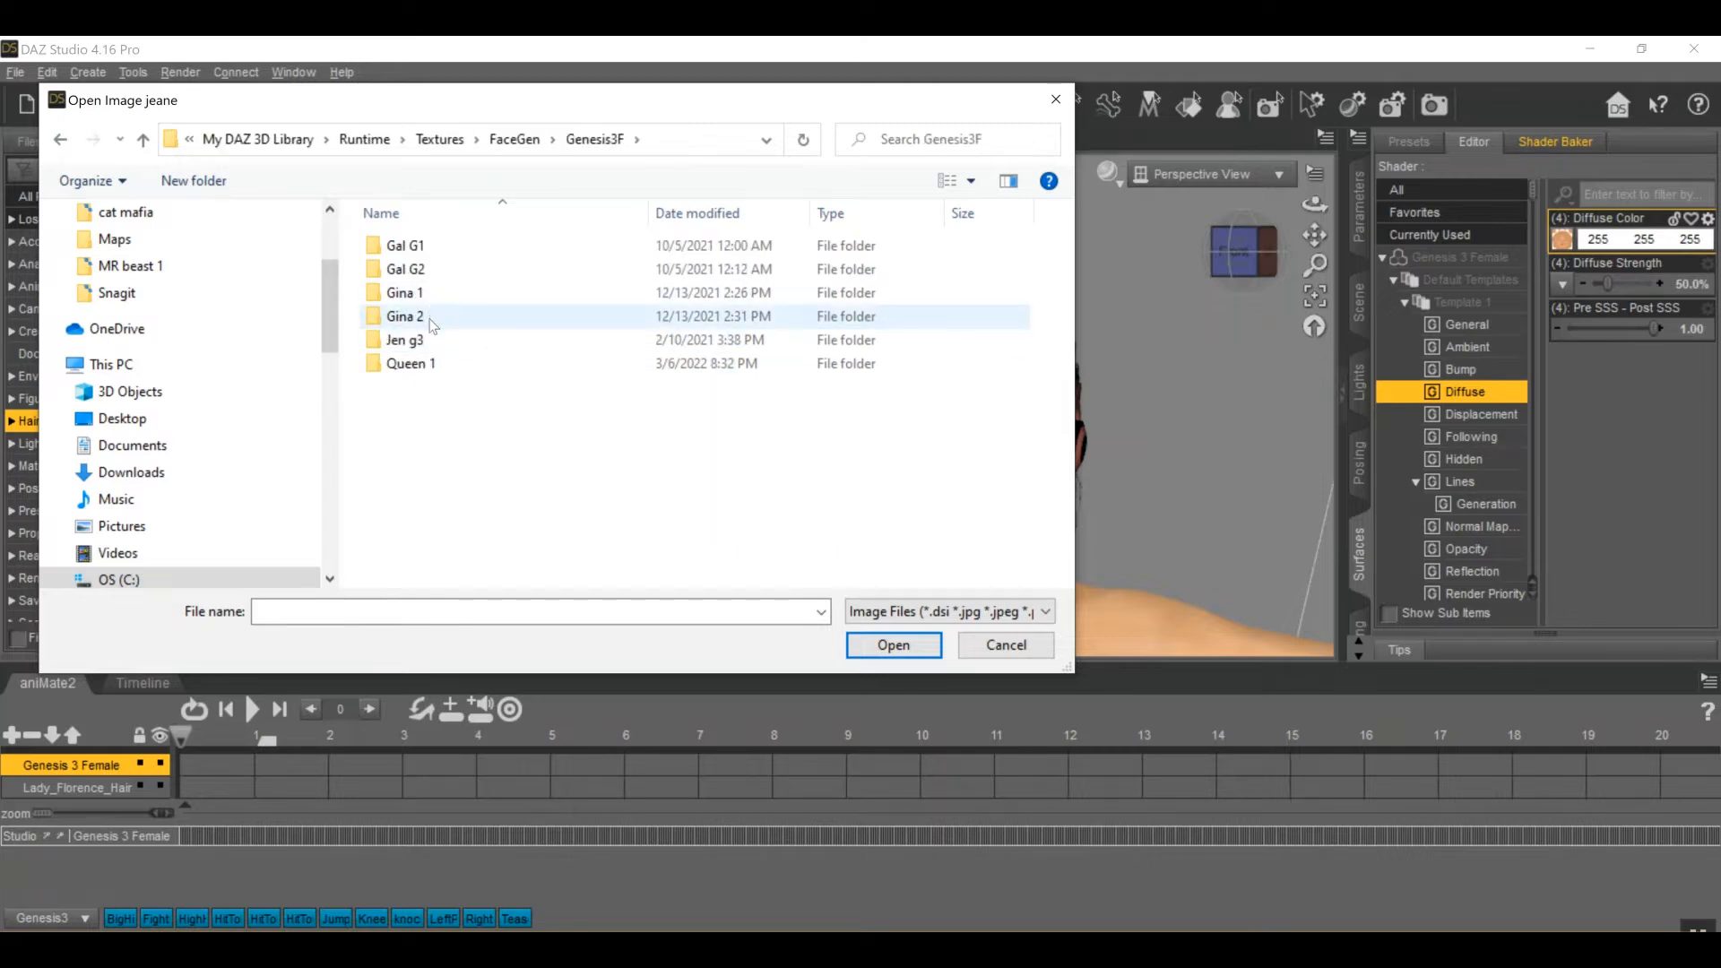
double_click(406, 339)
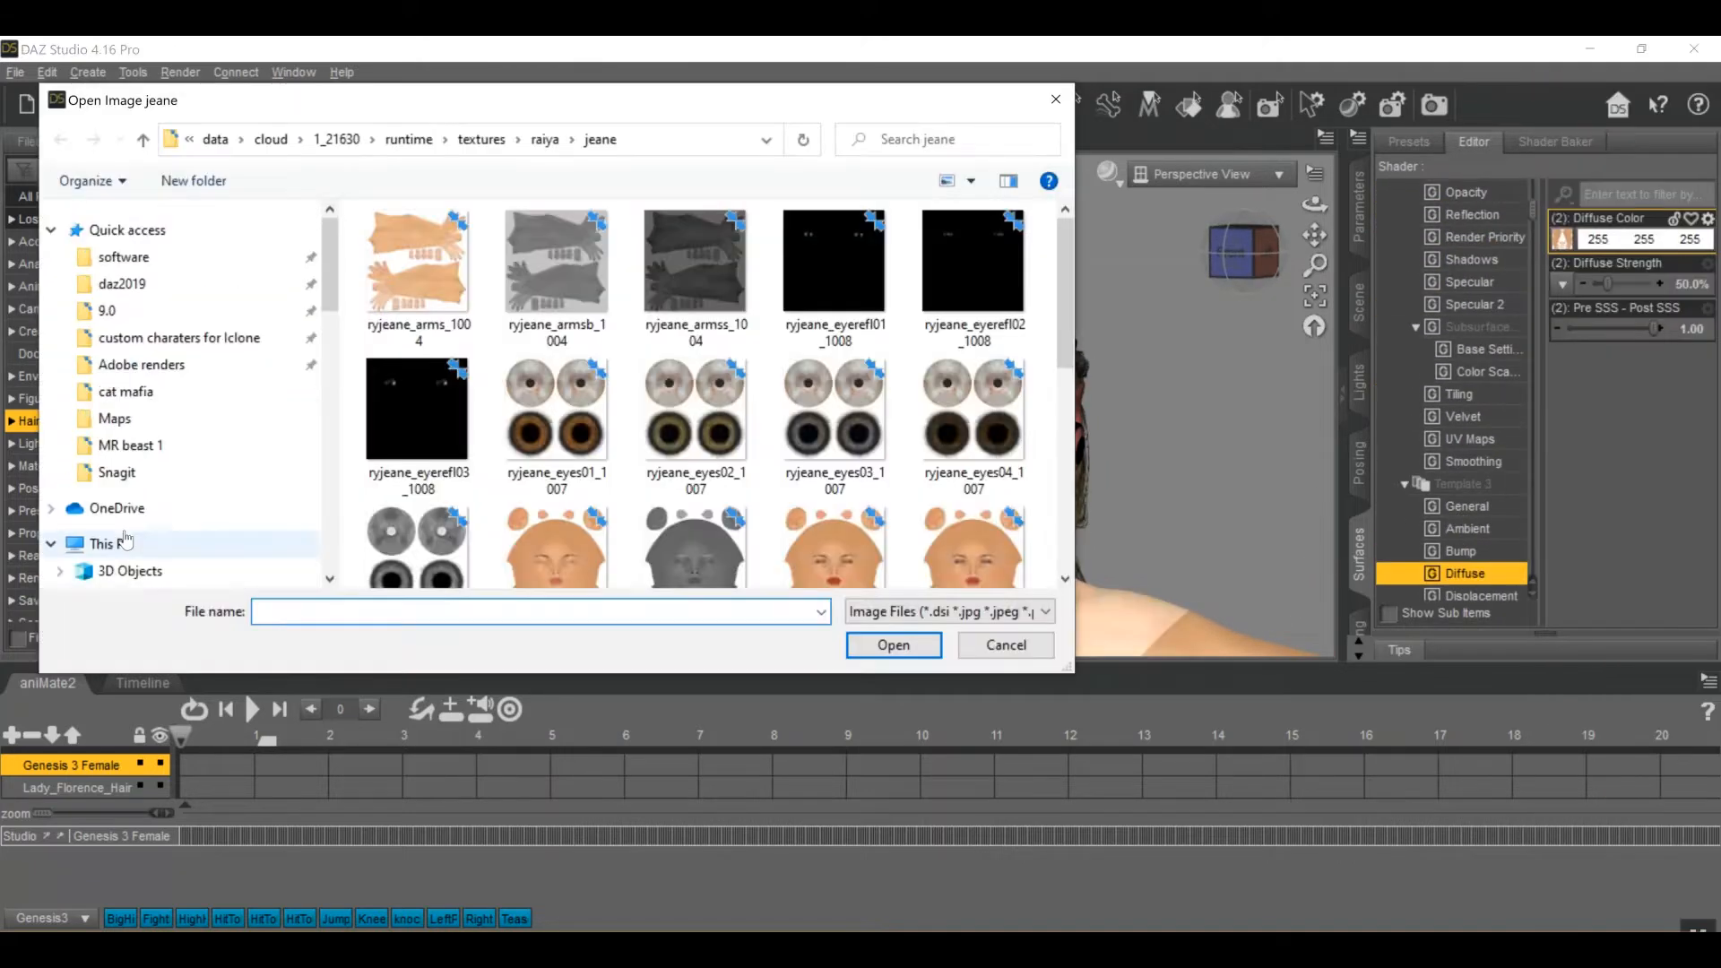
click(1005, 644)
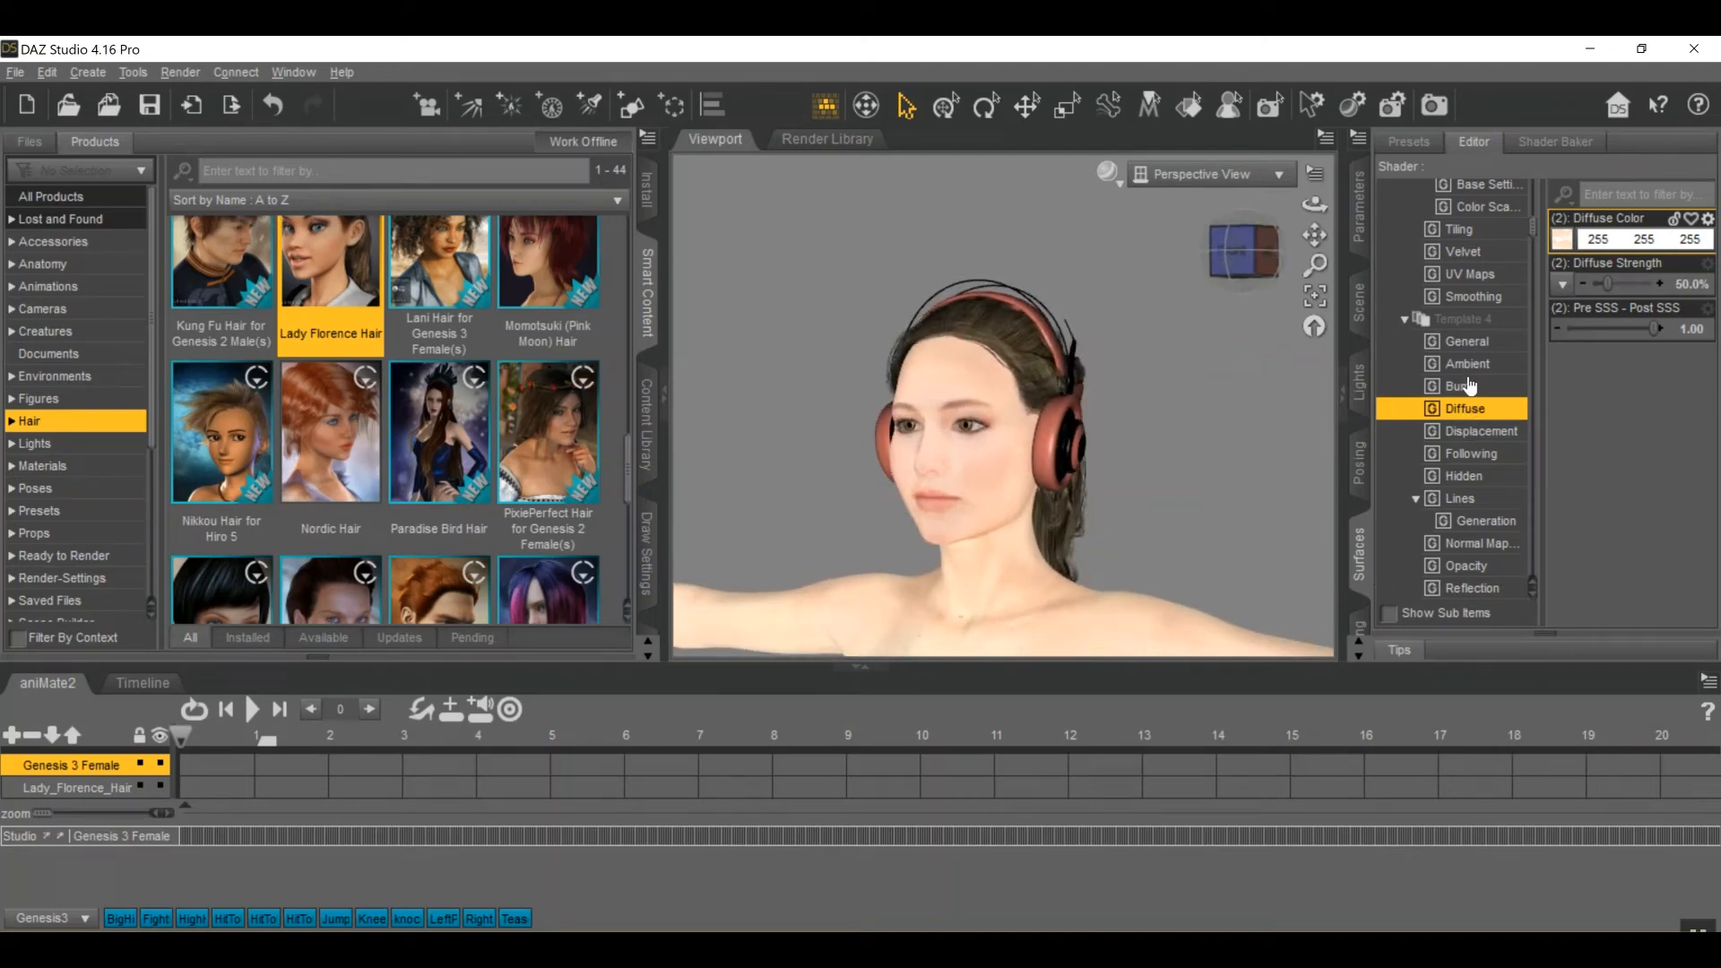
click(1458, 385)
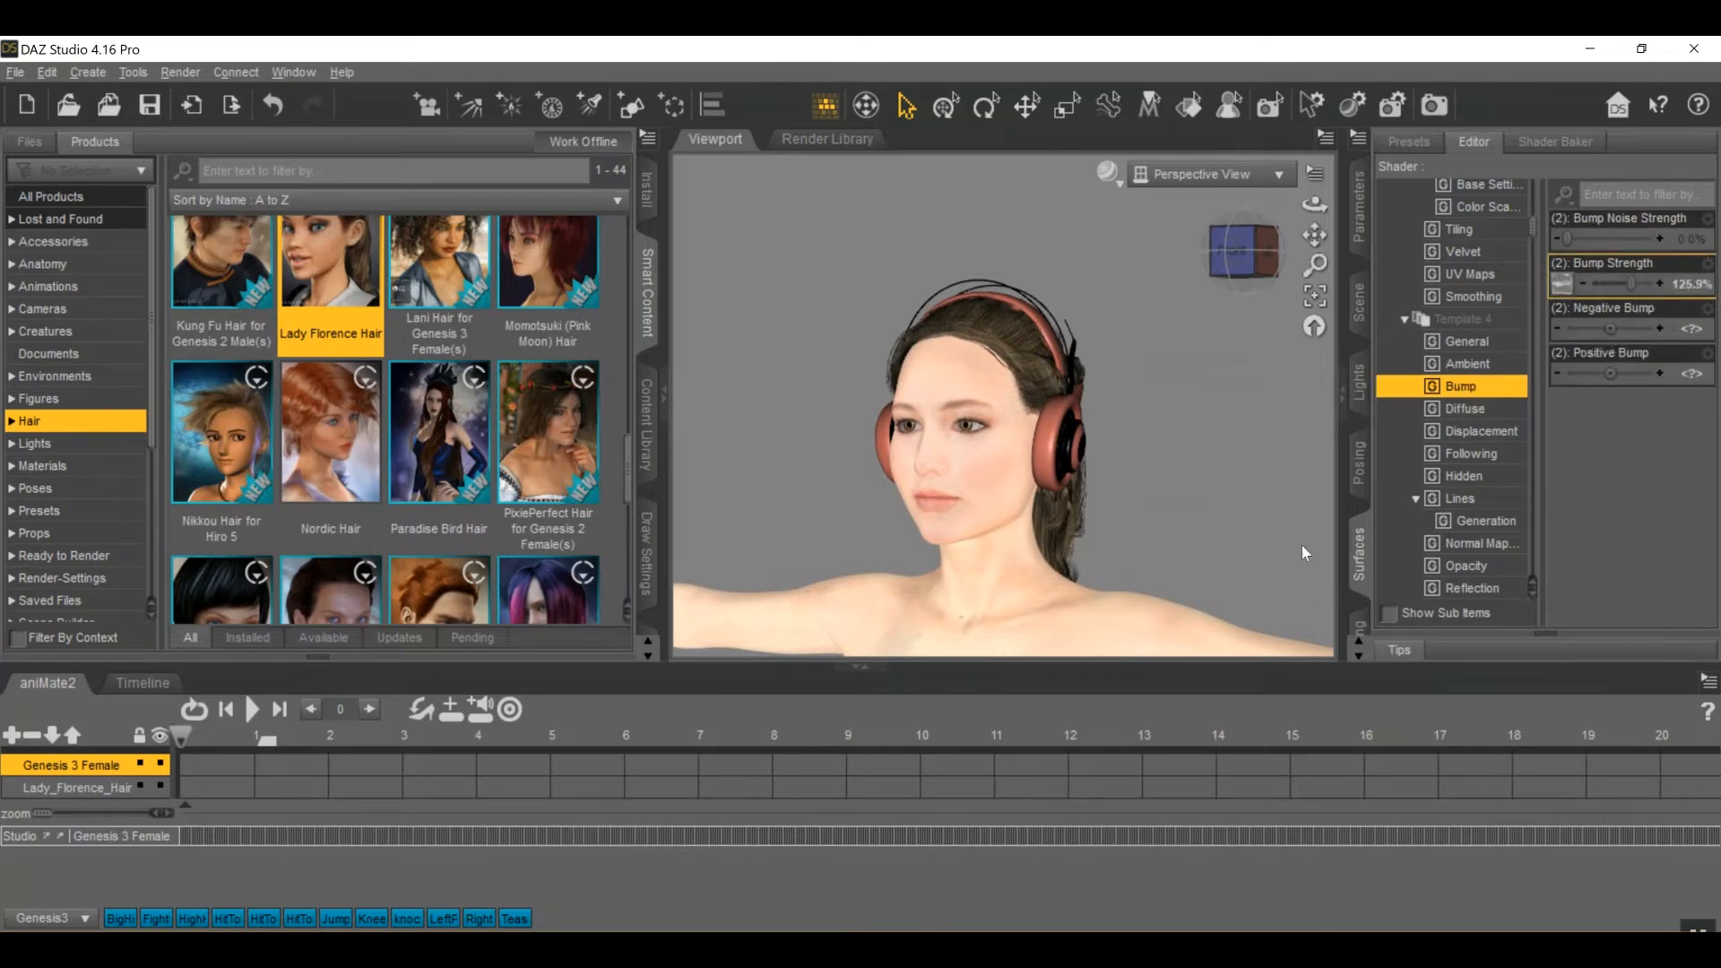
click(1059, 433)
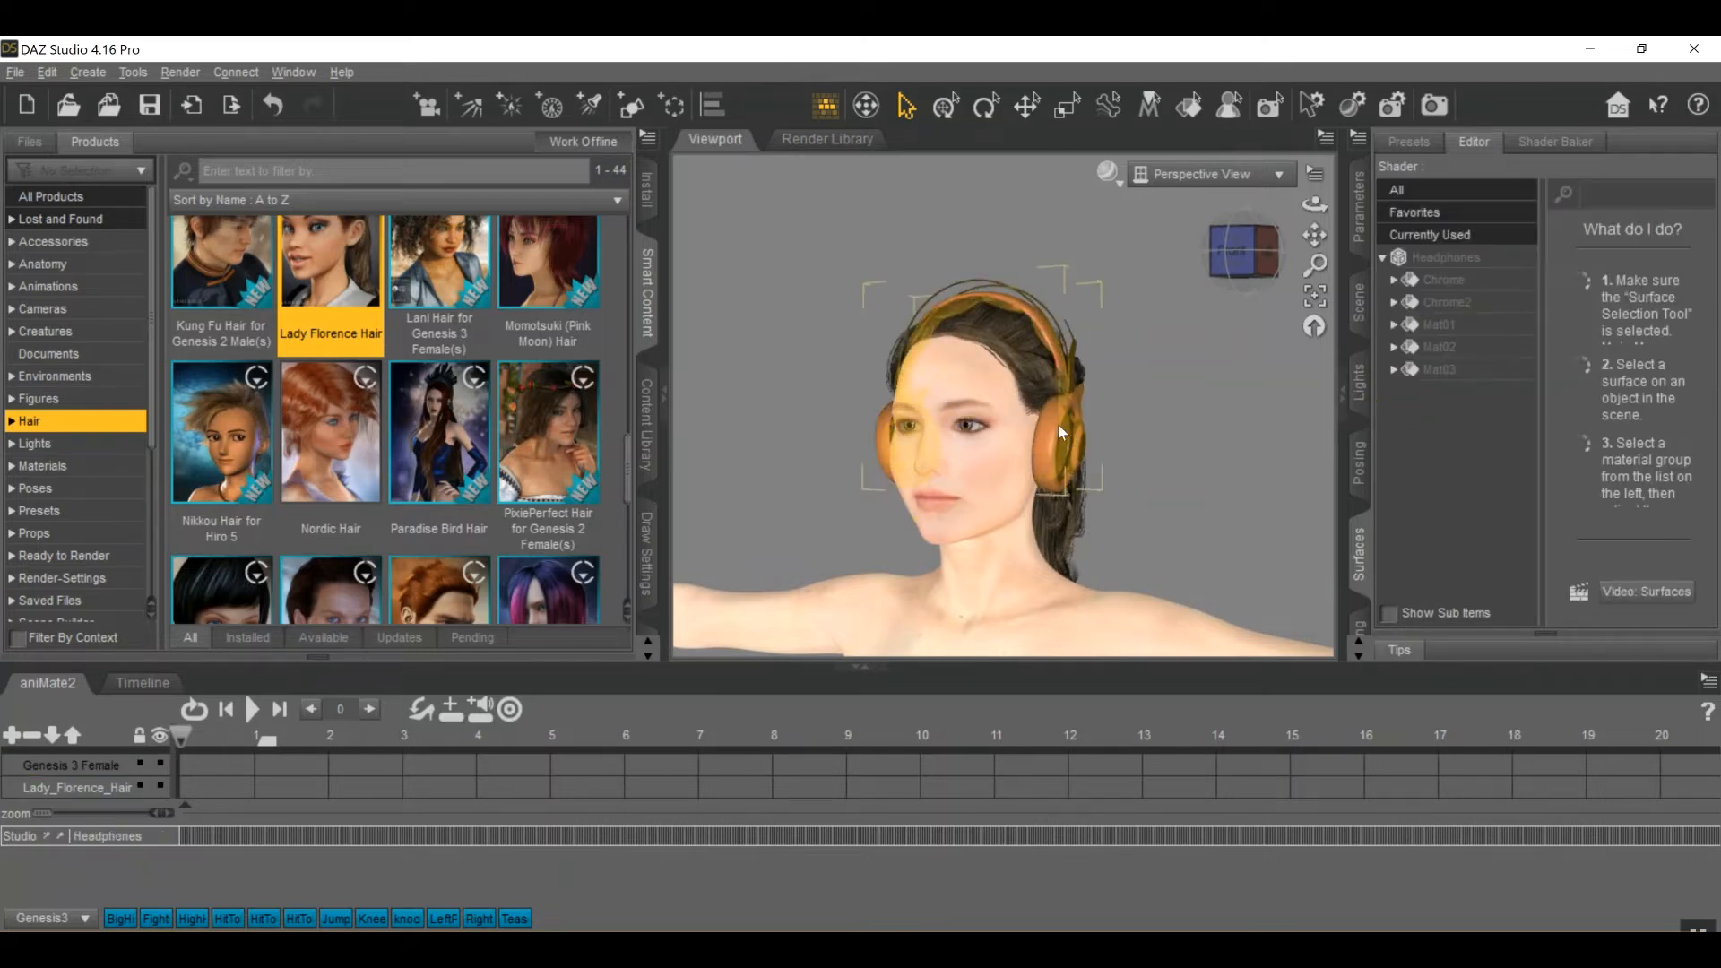
- Expand all headphone material groups, make Chrome's Diffuse Color white, and browse for its map
right_click(1060, 433)
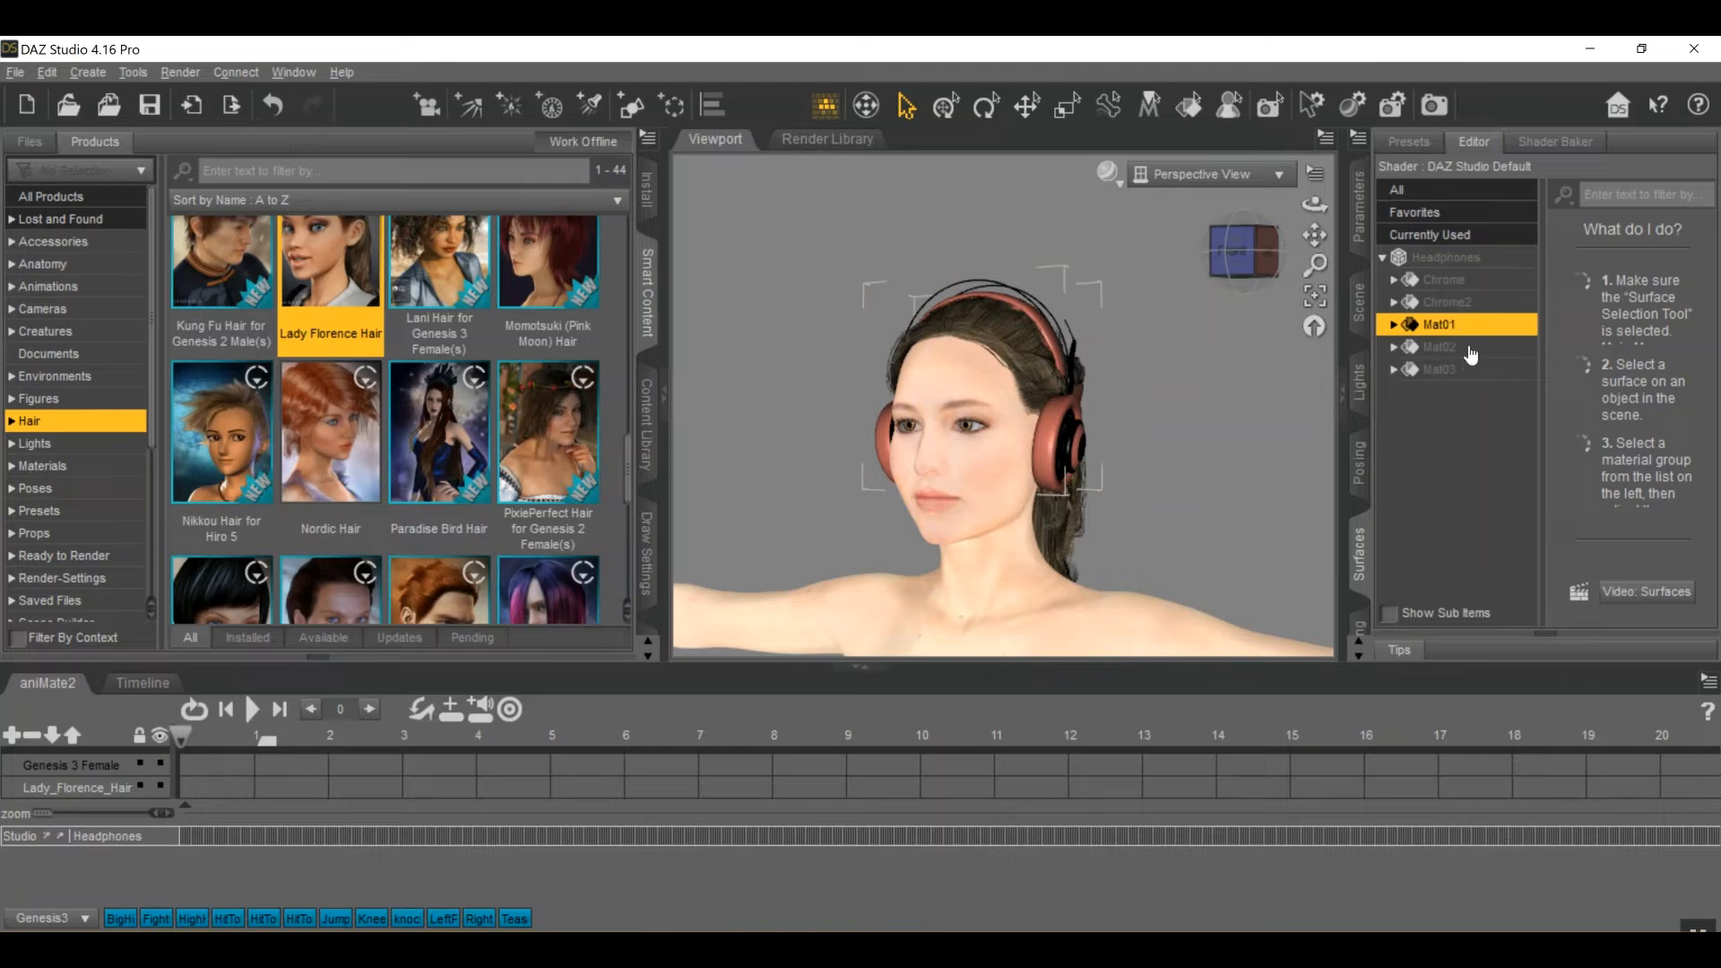
right_click(1440, 324)
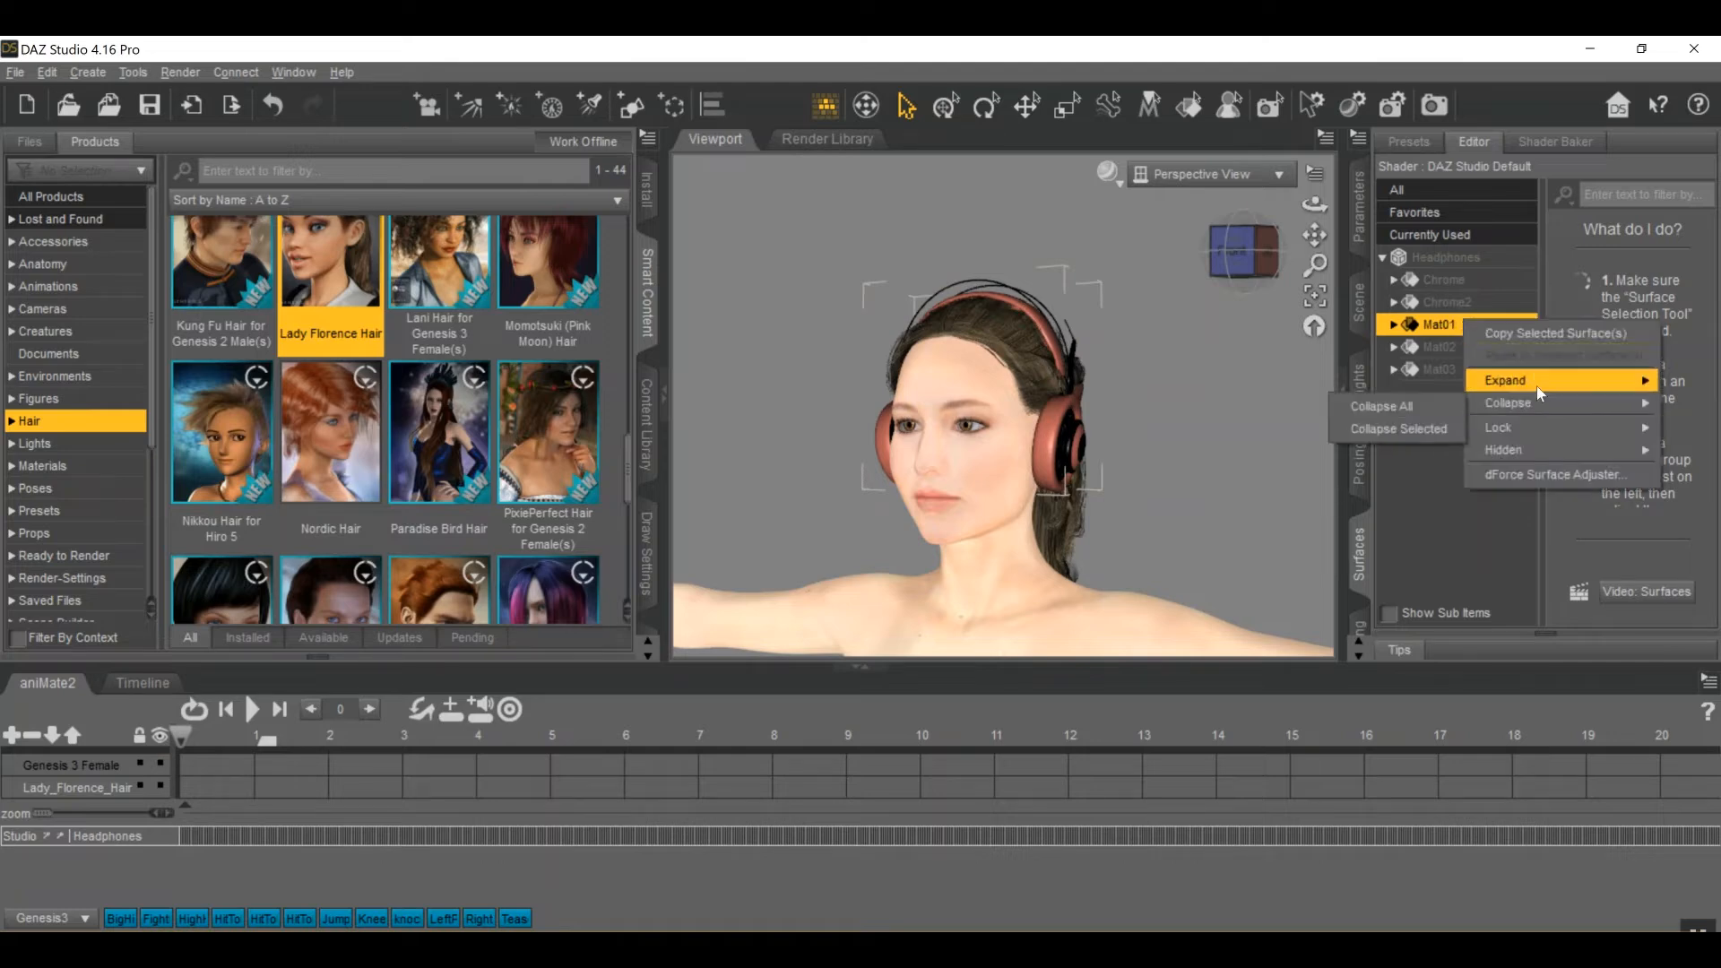
click(1500, 381)
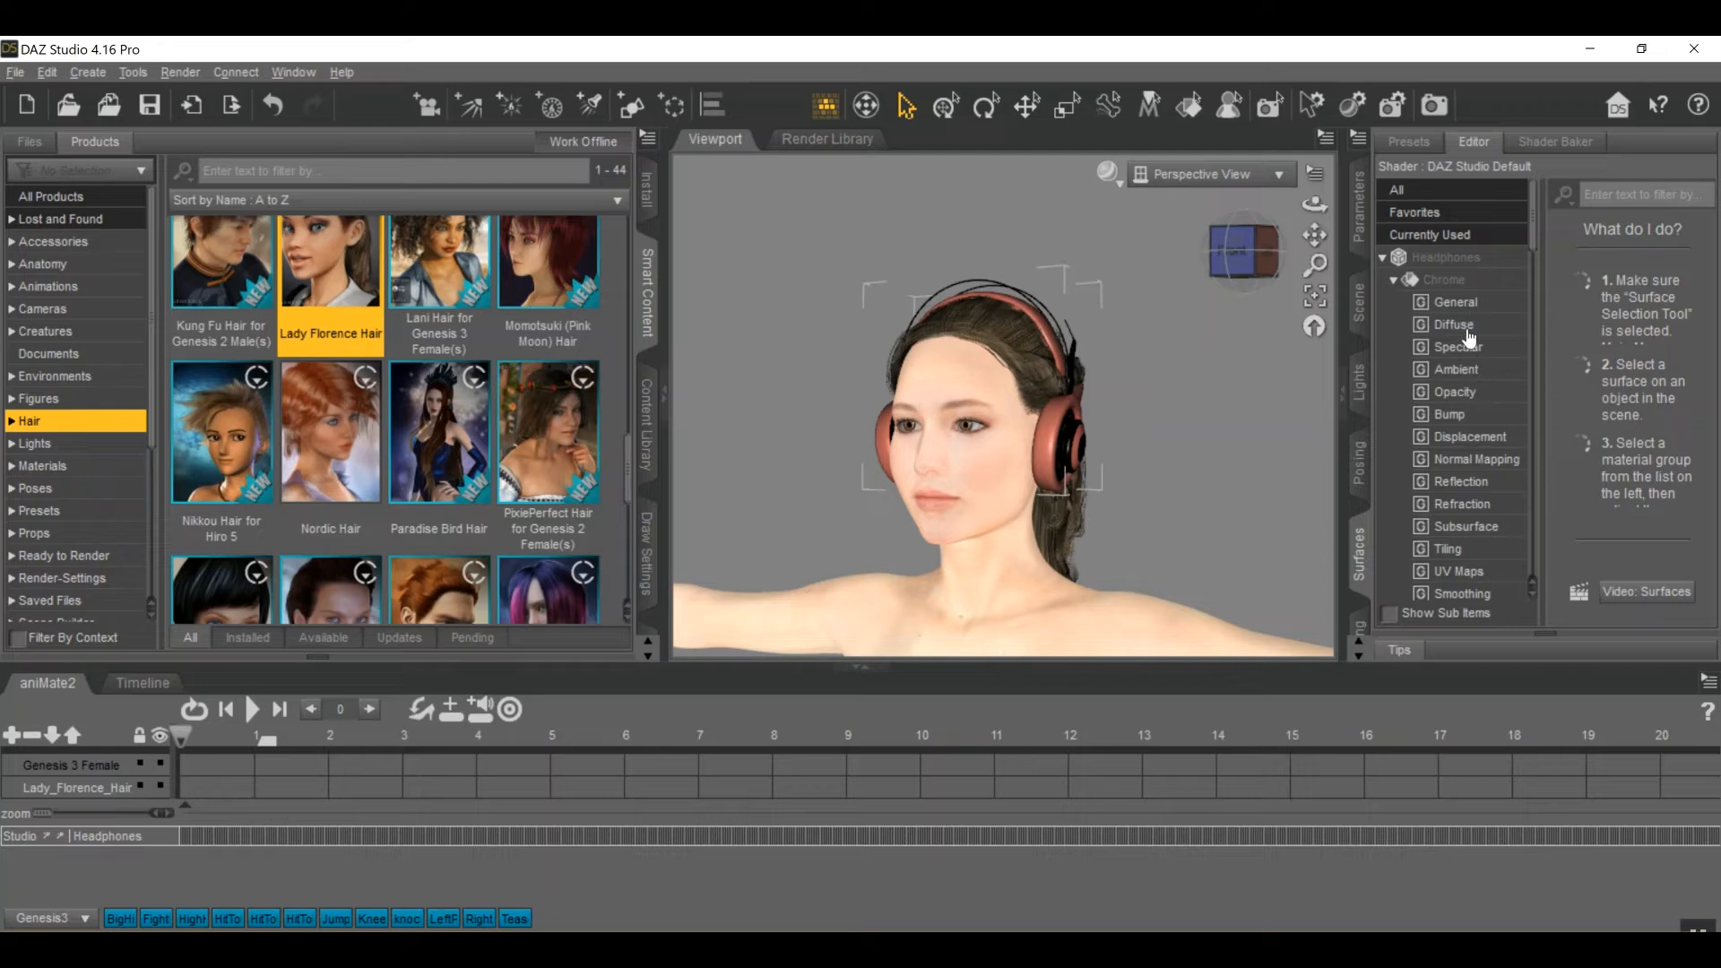
click(1453, 324)
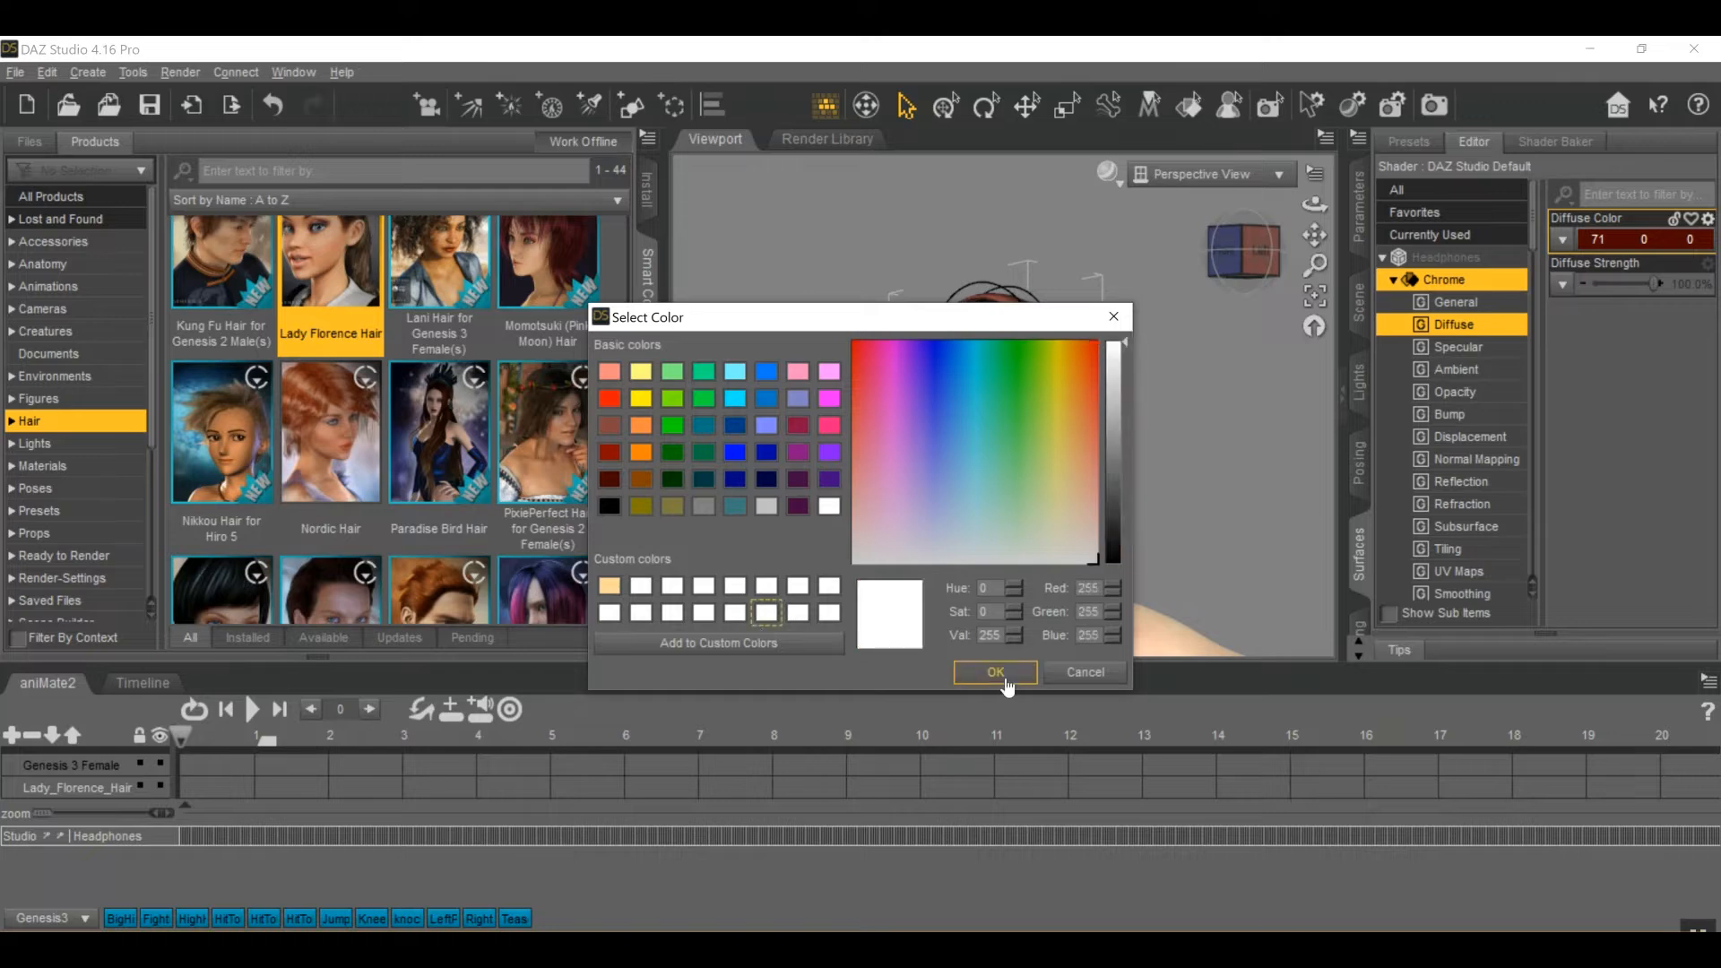
click(995, 672)
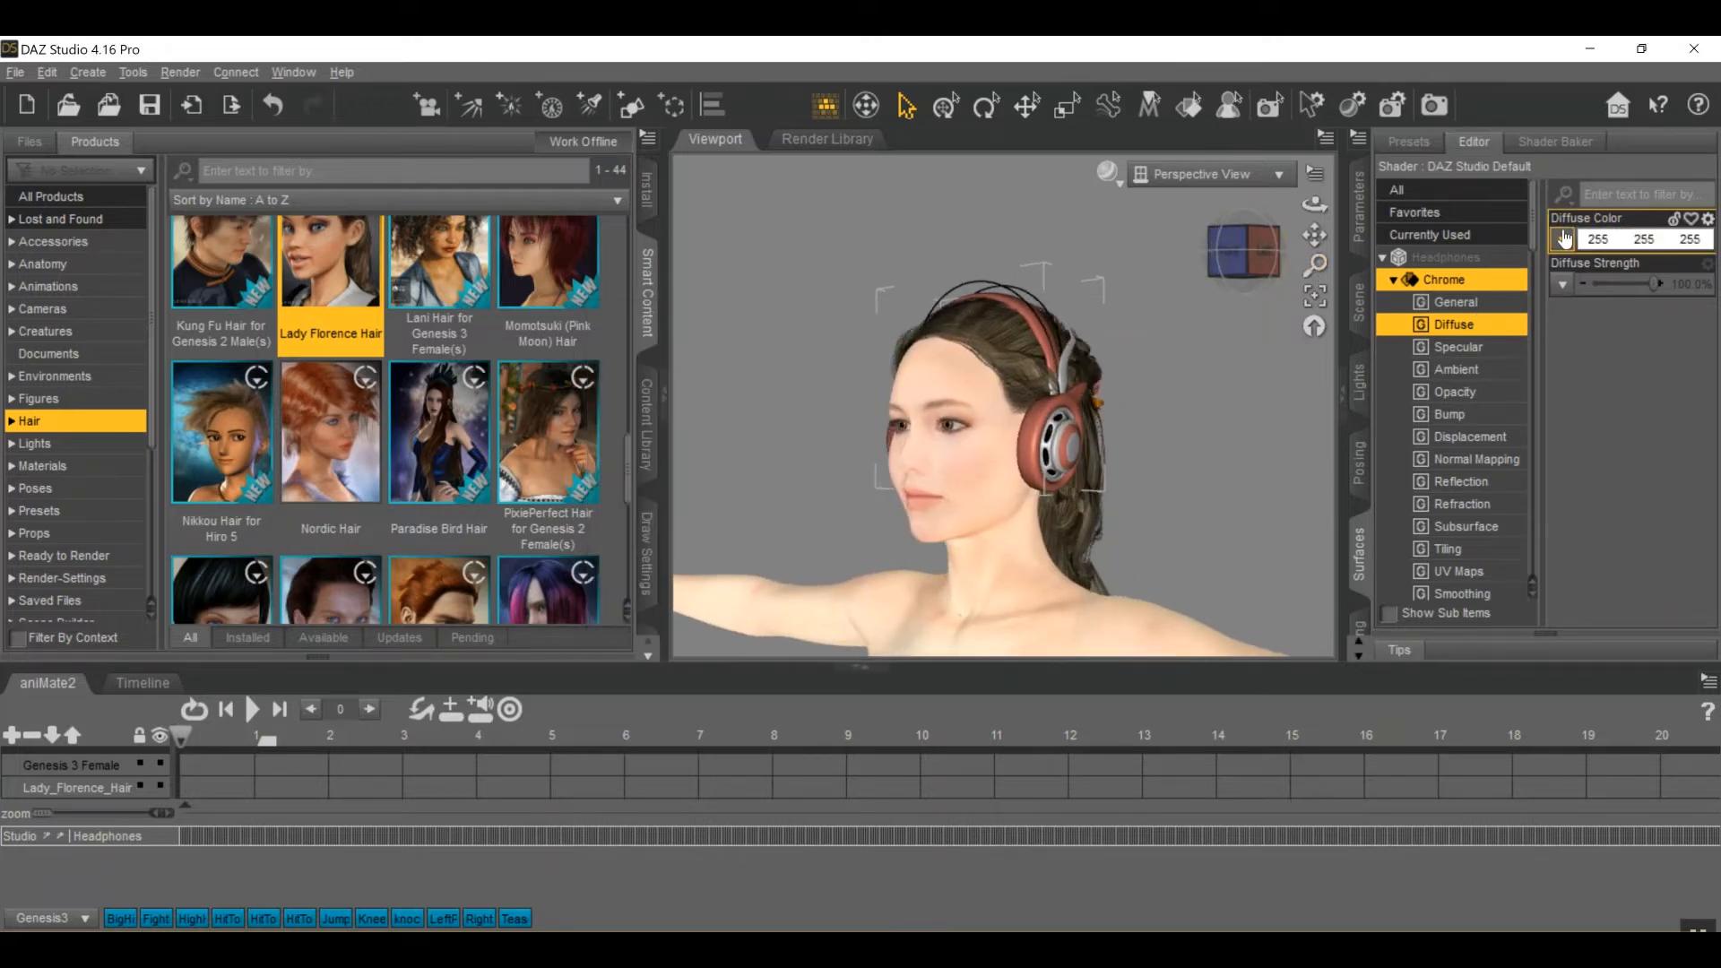
click(1564, 237)
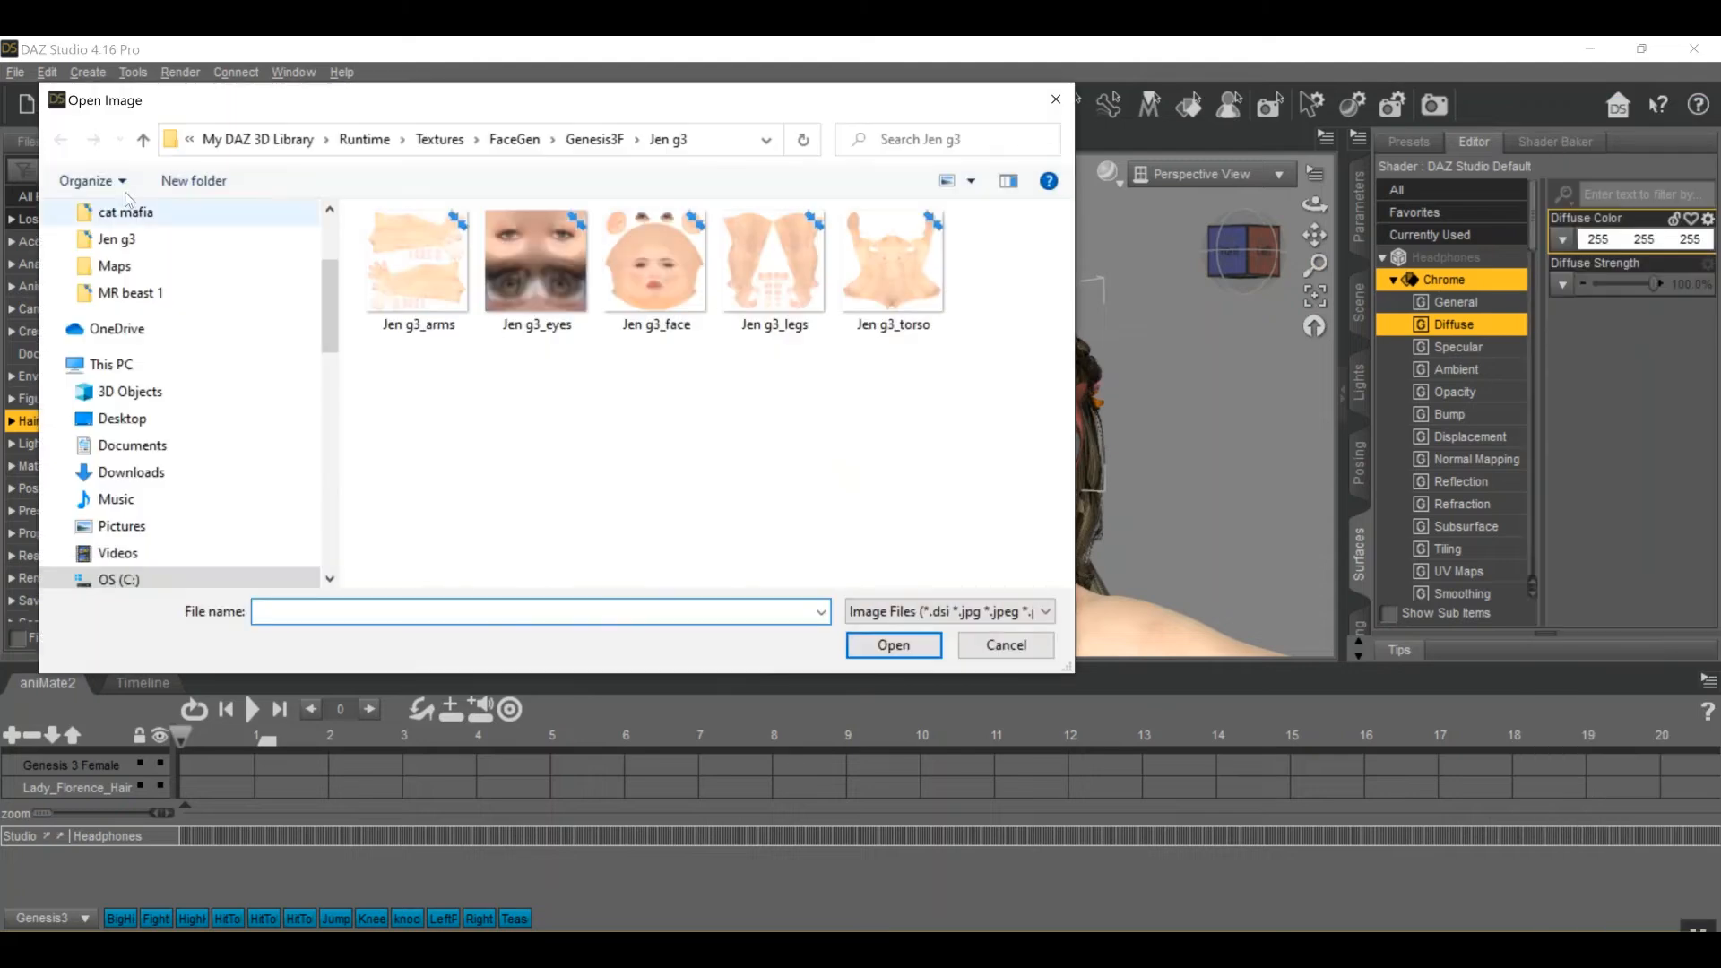
- Open the Pictures folder in the Open Image dialog and scroll through its images
scroll(down, 3)
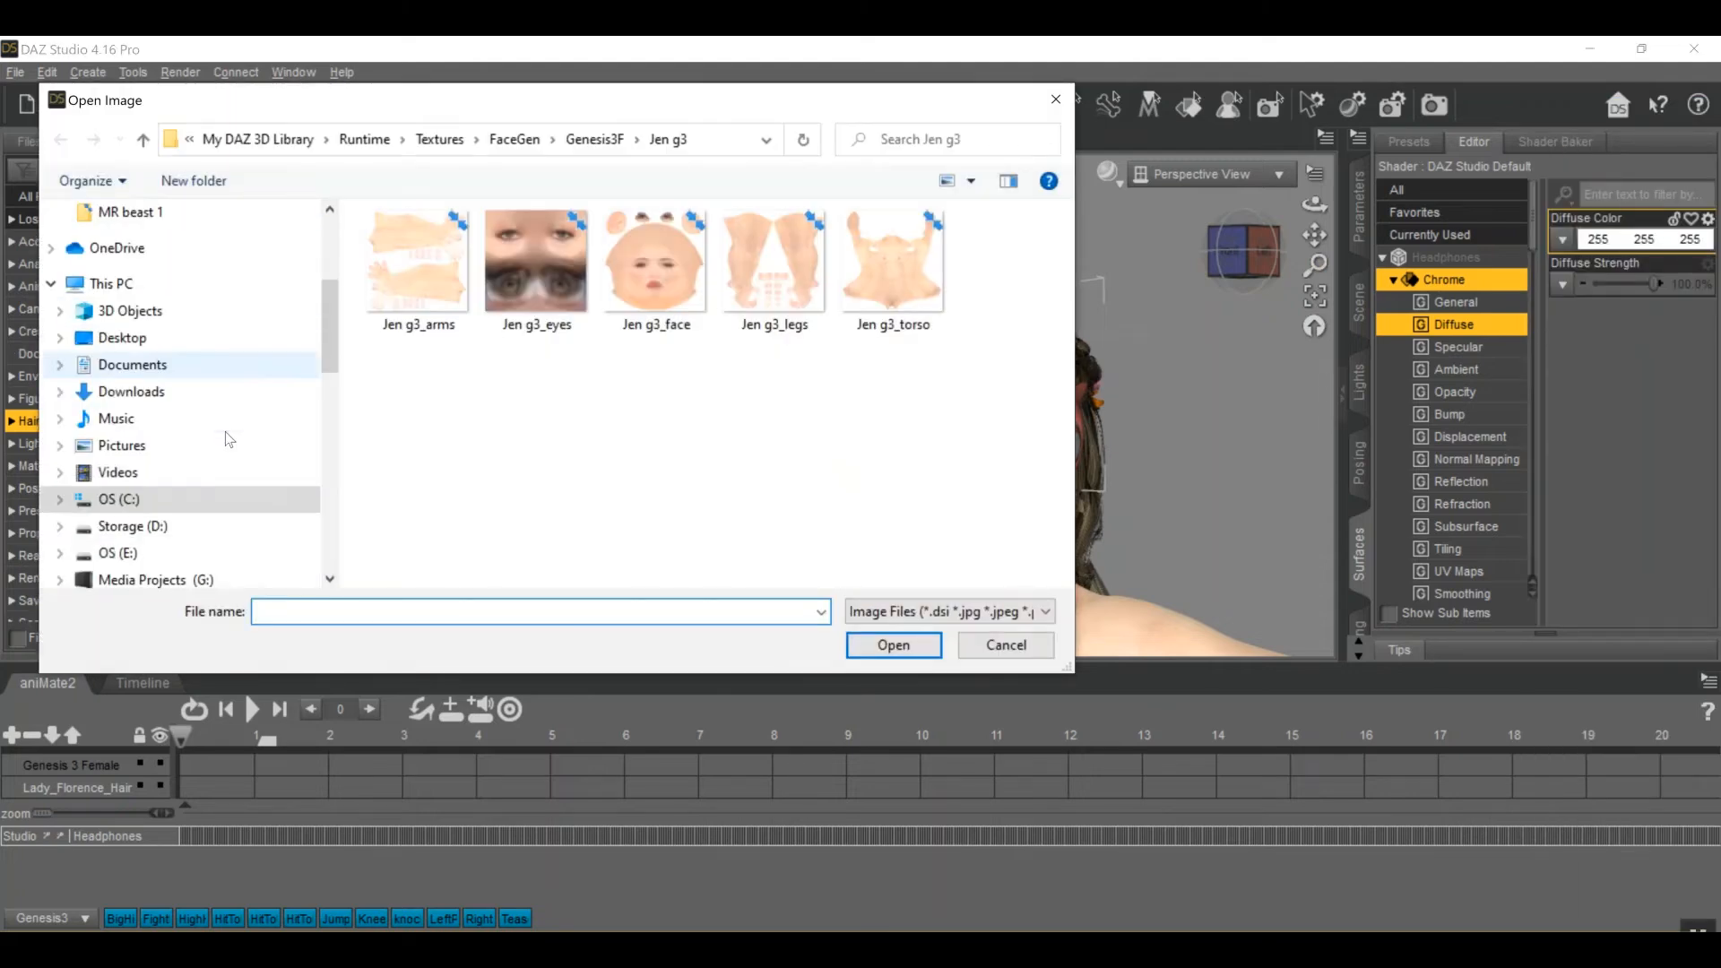
click(121, 446)
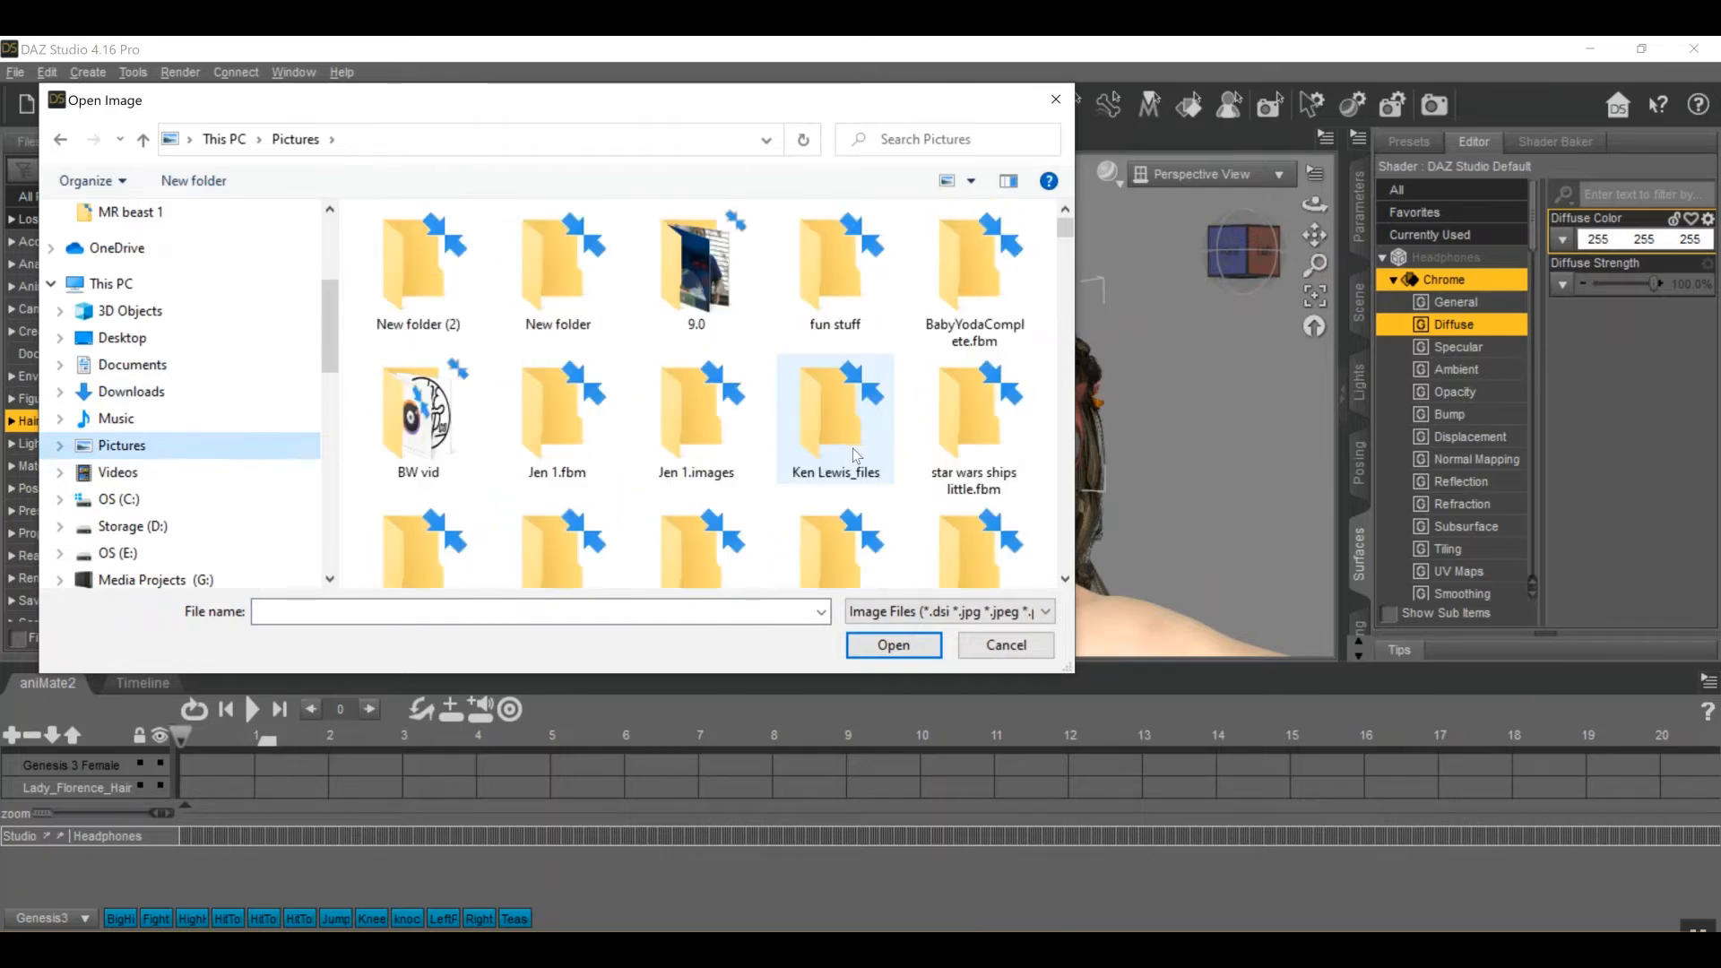
scroll(down, 3)
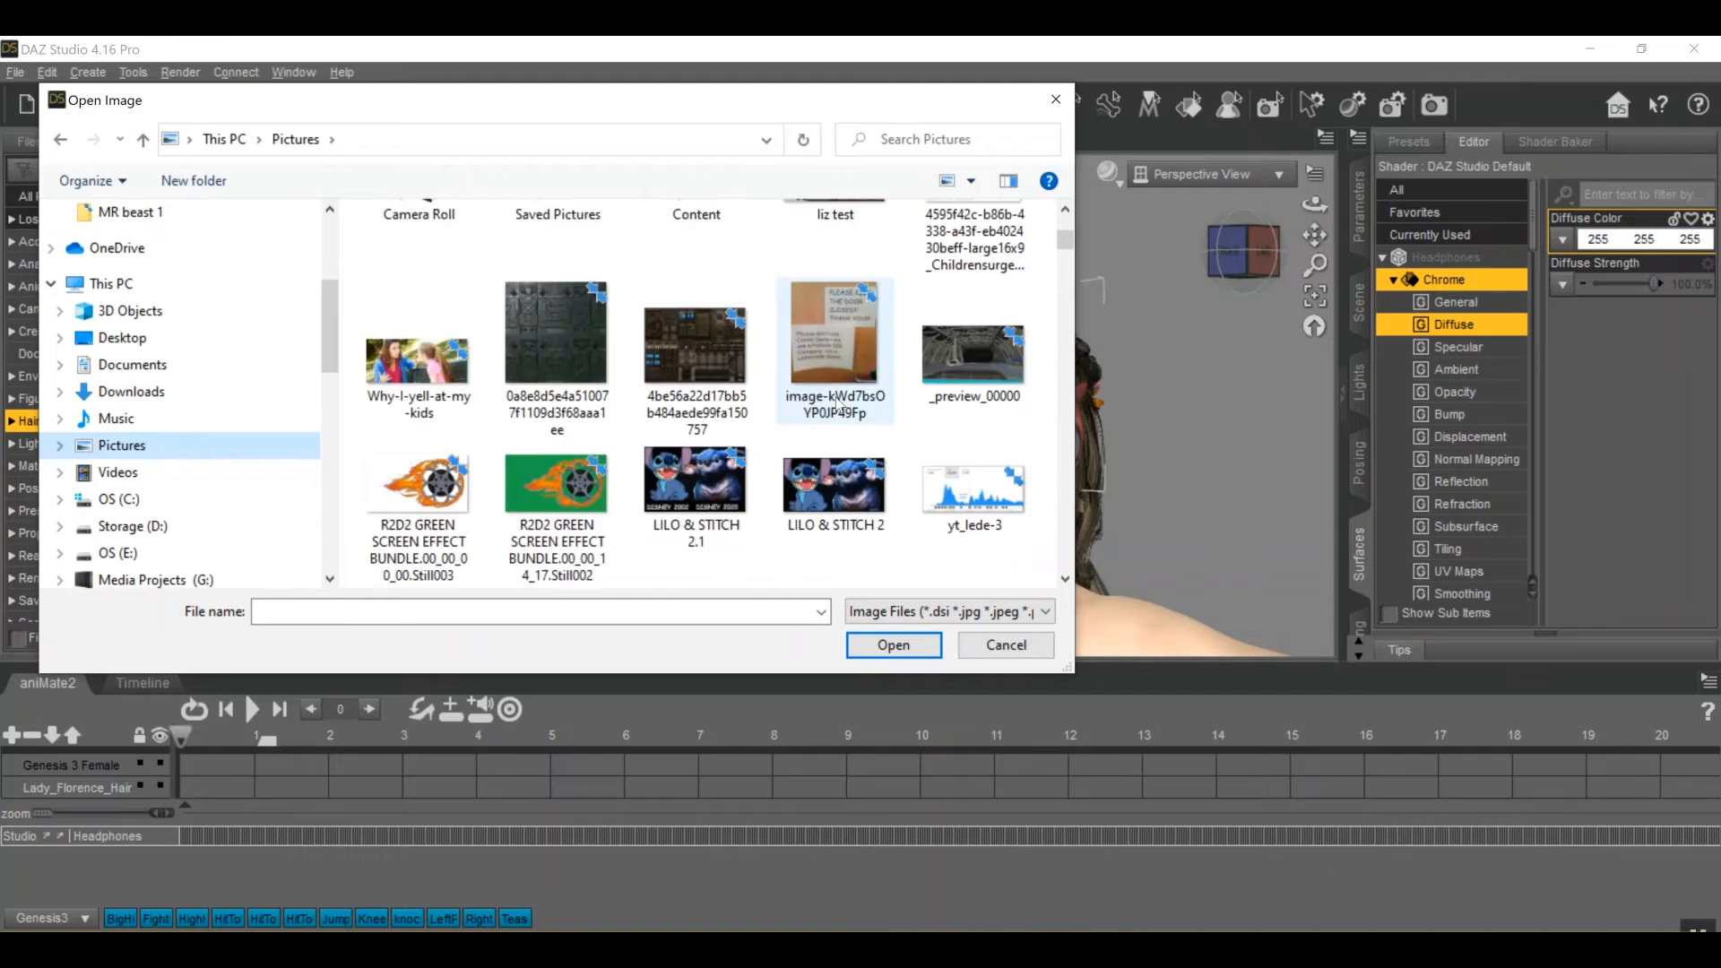
scroll(down, 3)
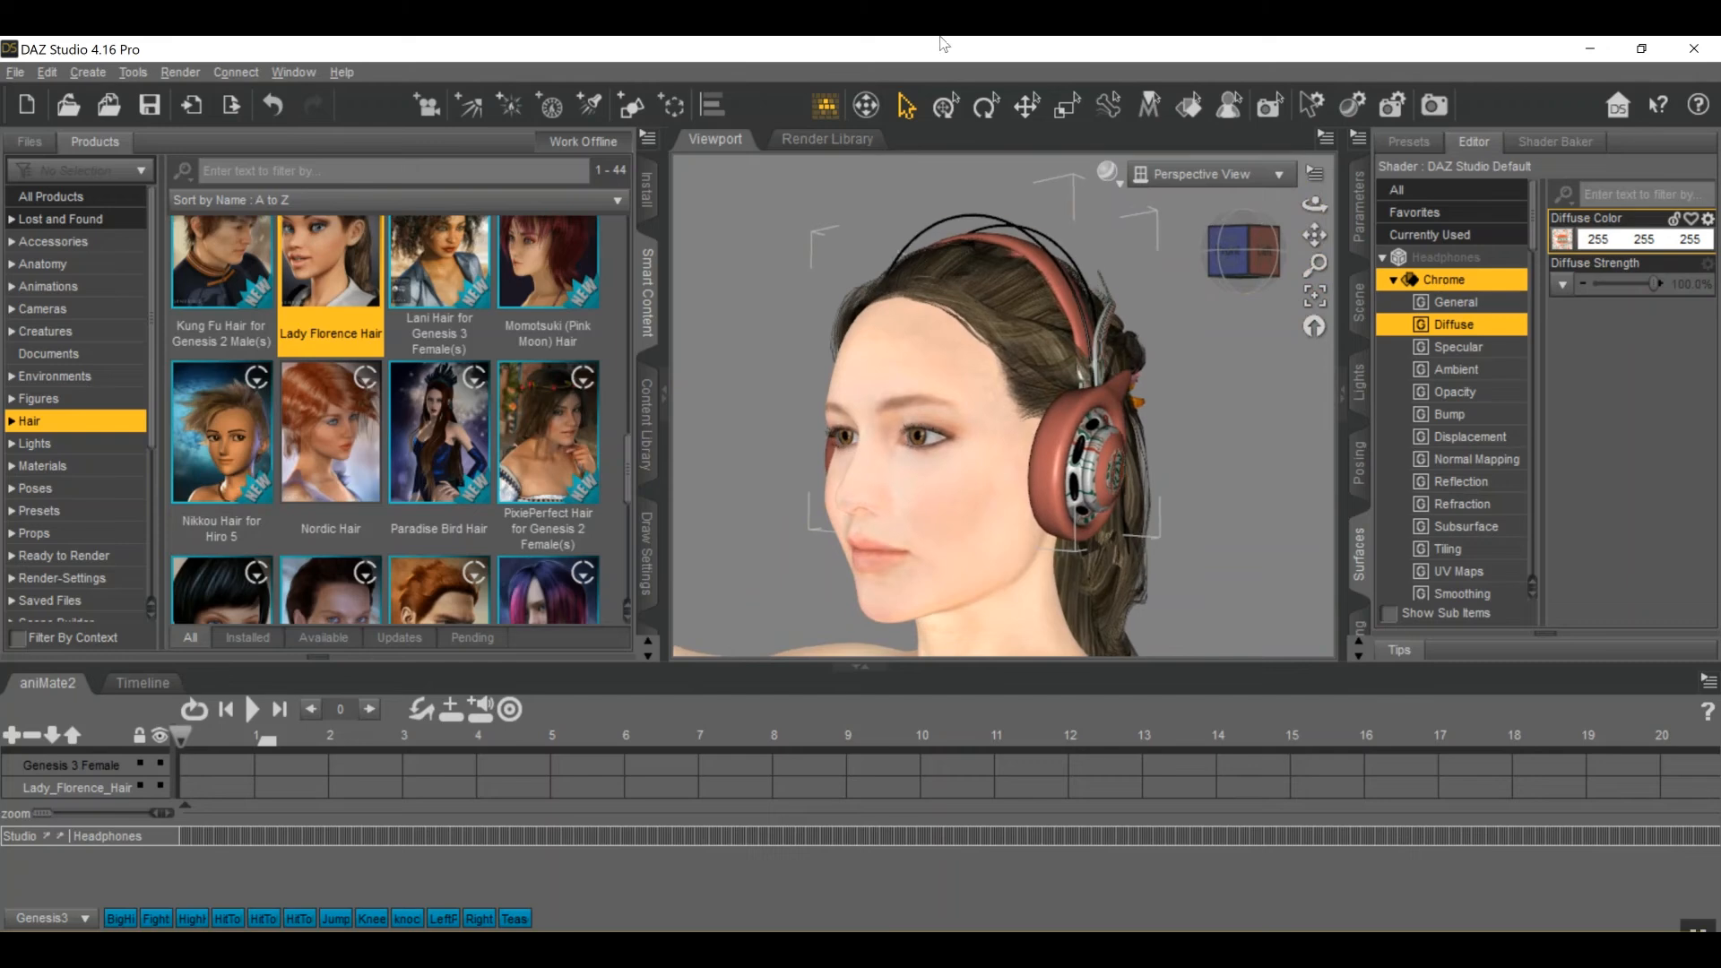
mouse_move(616, 56)
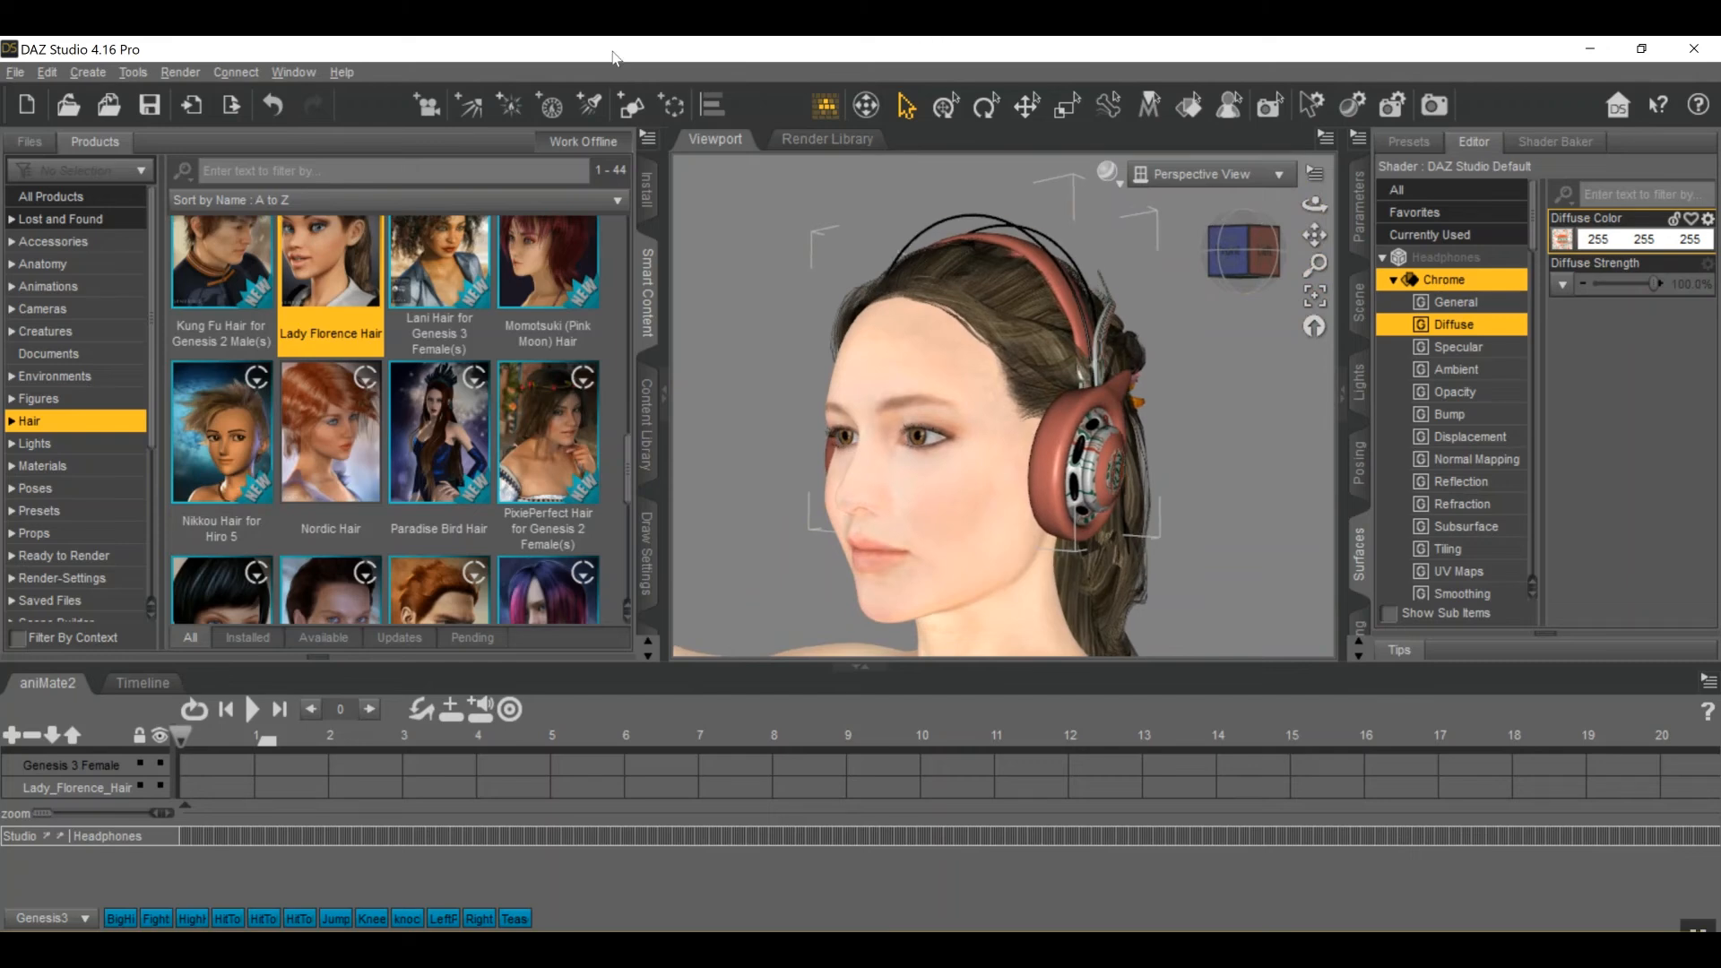